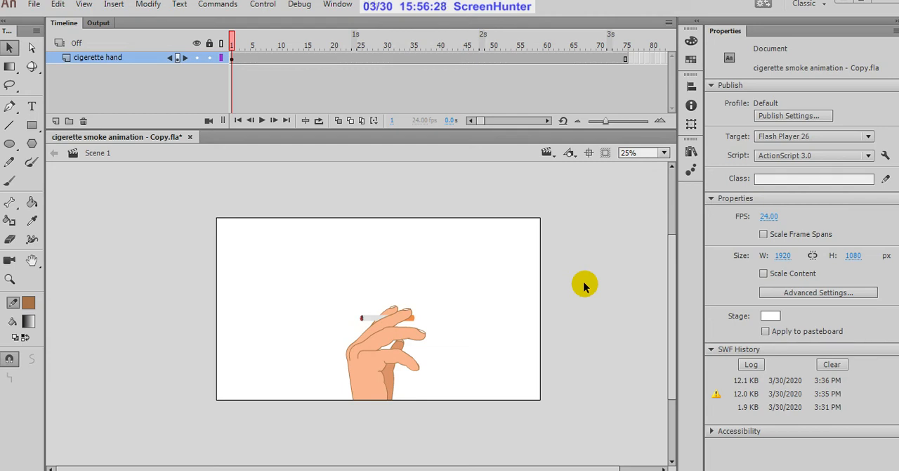
pyautogui.moveTo(438, 189)
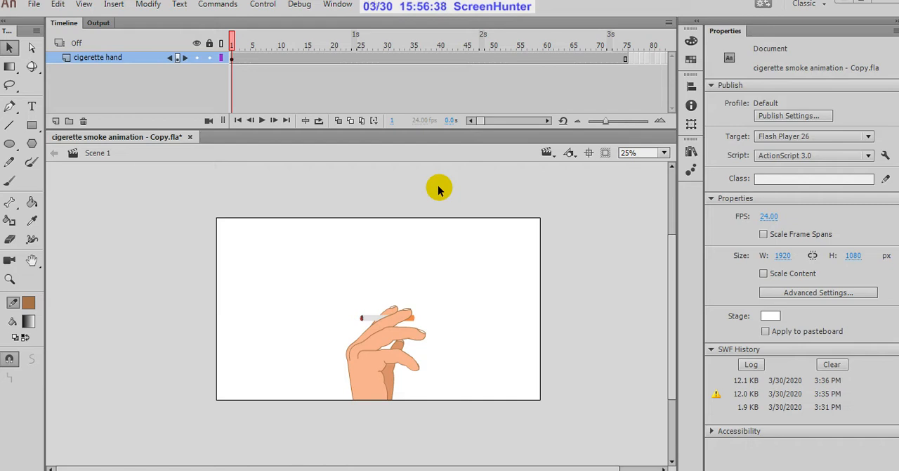
pyautogui.moveTo(424, 205)
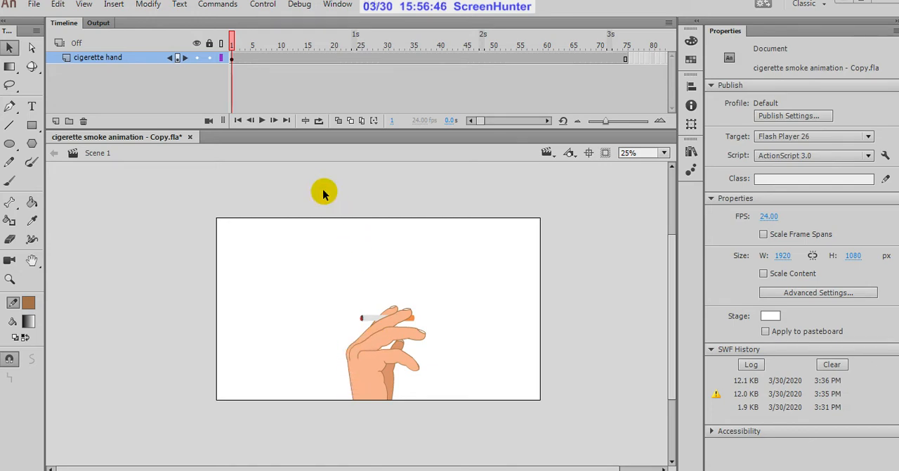
pyautogui.moveTo(340, 351)
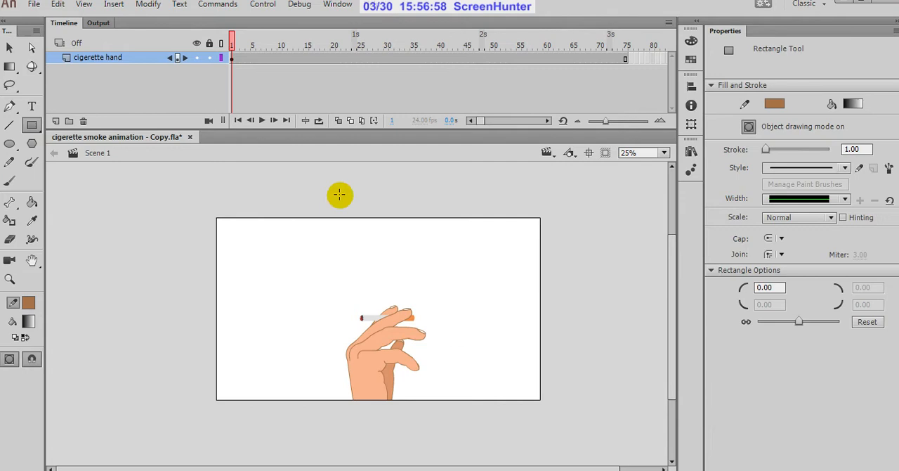
pyautogui.moveTo(151, 214)
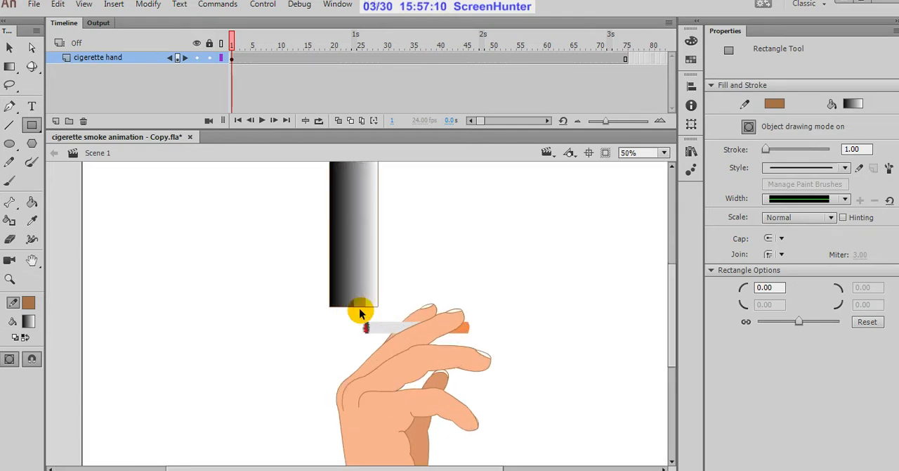
# Step: Draw a black-to-white gradient rectangle above the cigarette and taper its bottom into a point at the tip
pyautogui.click(626, 151)
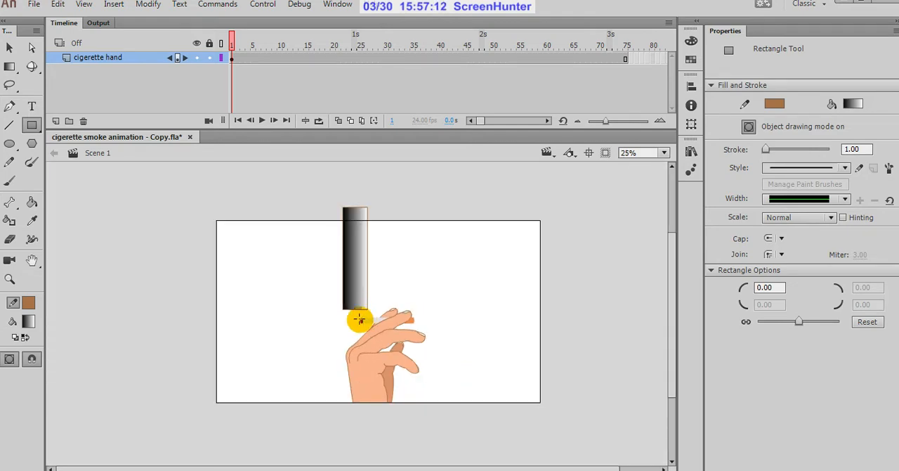
pyautogui.click(354, 318)
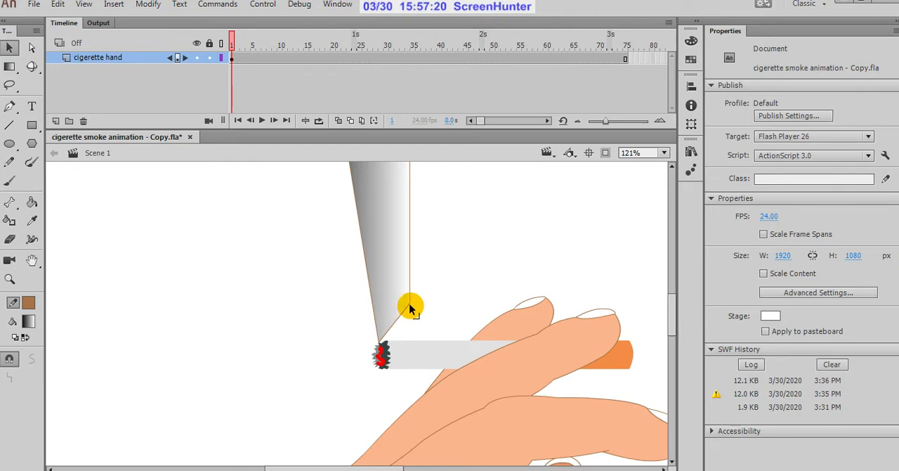
pyautogui.scroll(3)
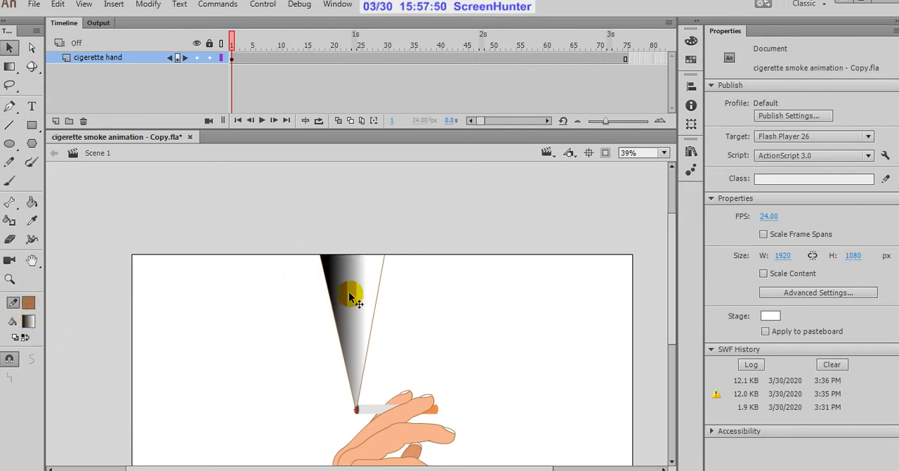
# Step: With the Gradient Transform Tool, rotate and stretch the cone's gradient so black sits at the tip, fading to white
pyautogui.click(354, 292)
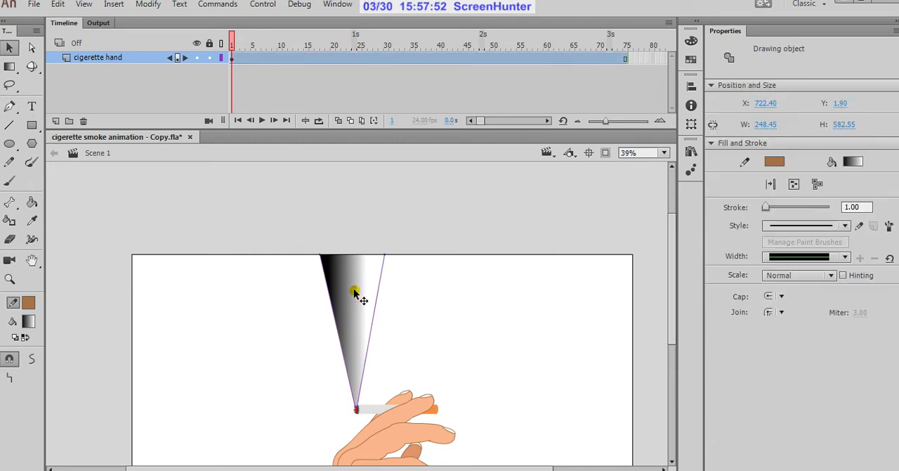
pyautogui.click(10, 66)
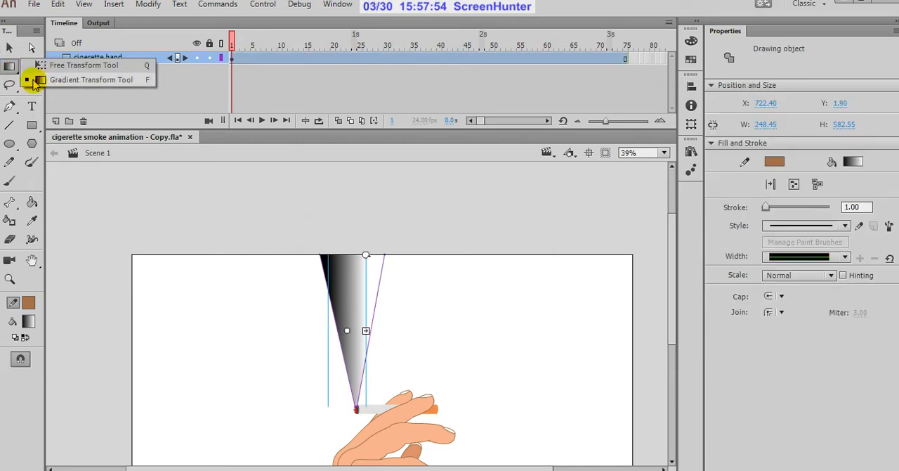
pyautogui.click(83, 65)
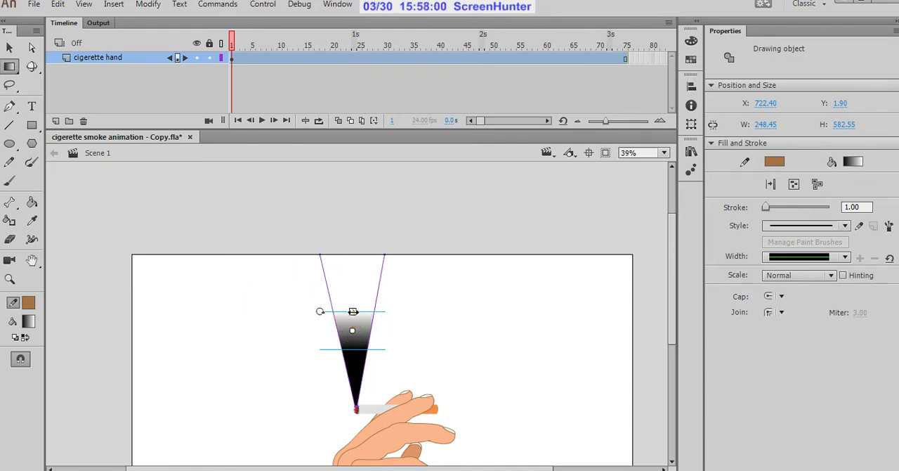
pyautogui.moveTo(353, 312); pyautogui.dragTo(358, 241)
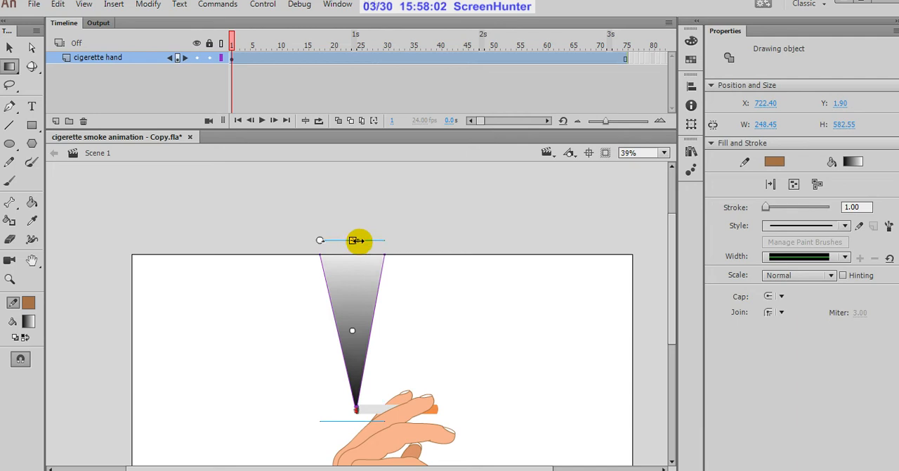
pyautogui.moveTo(359, 241); pyautogui.dragTo(363, 247)
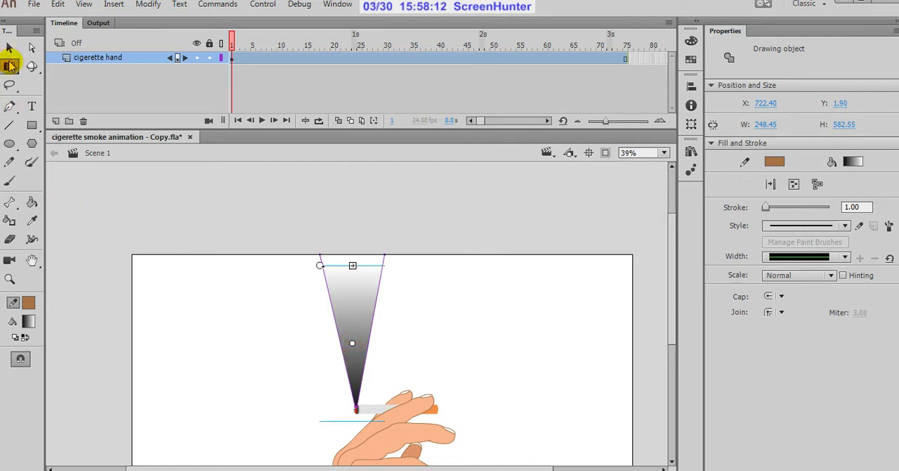
pyautogui.click(177, 222)
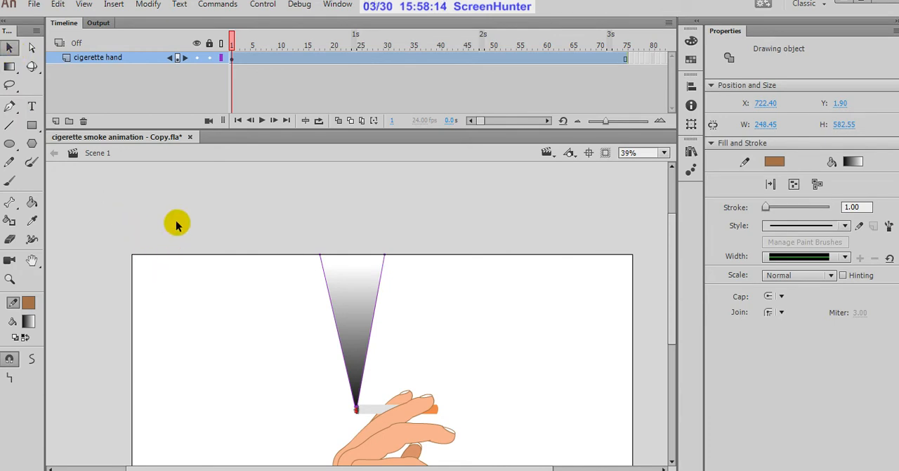
pyautogui.click(313, 268)
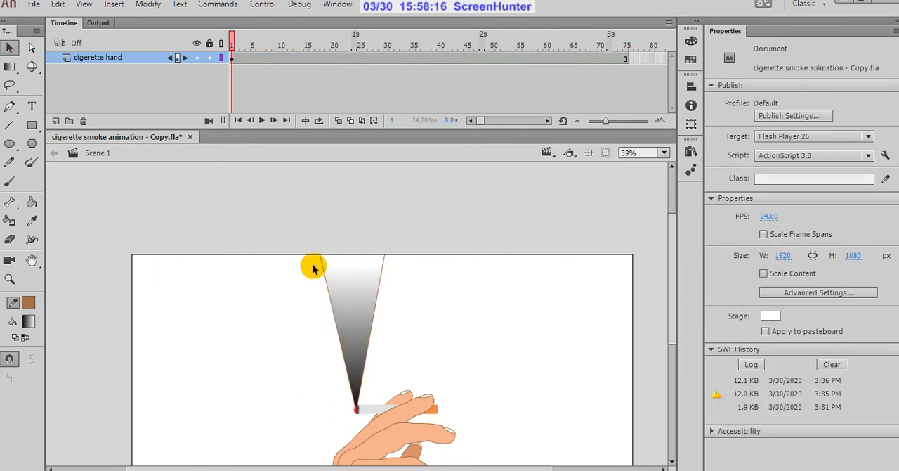
# Step: Strip the cone's stroke and pull its edges into an angled, bent plume shape
pyautogui.click(351, 324)
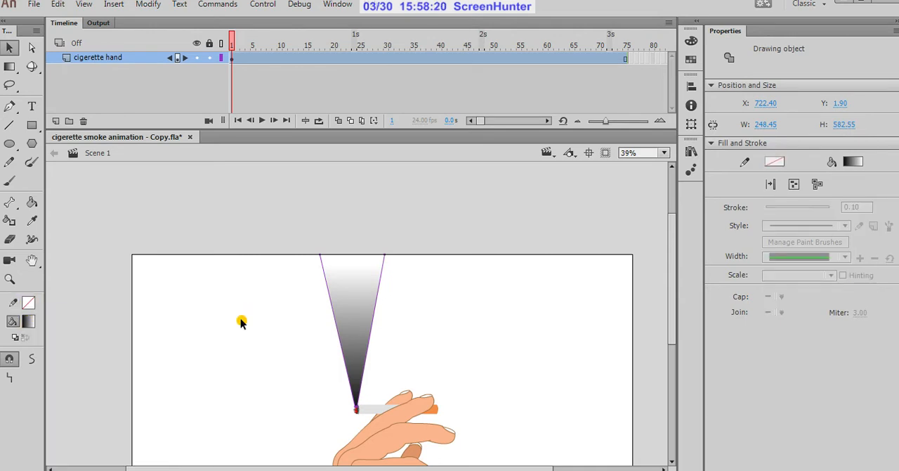
pyautogui.click(348, 411)
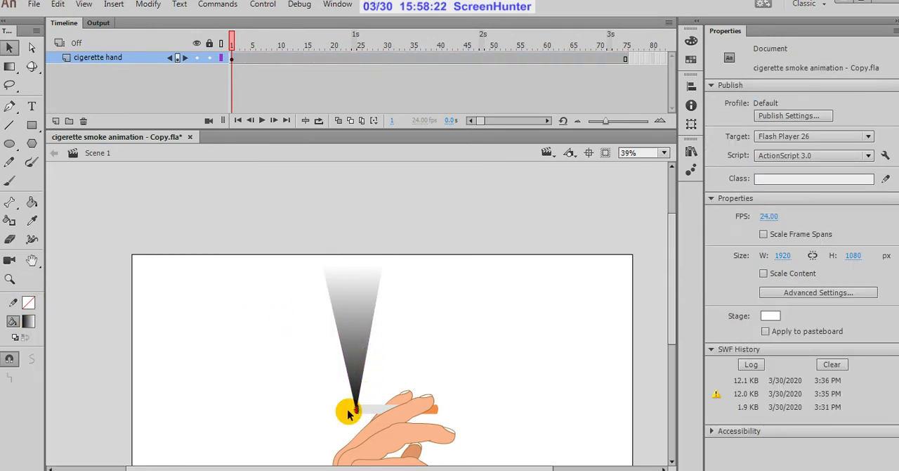
pyautogui.click(627, 152)
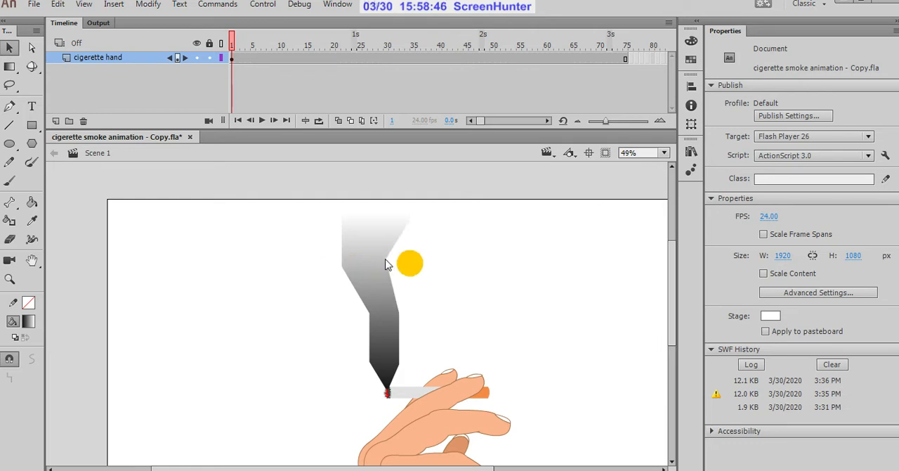
# Step: Curve the plume's straight left and right edges into smooth bends hugging the cigarette tip
pyautogui.moveTo(410, 263); pyautogui.dragTo(360, 294)
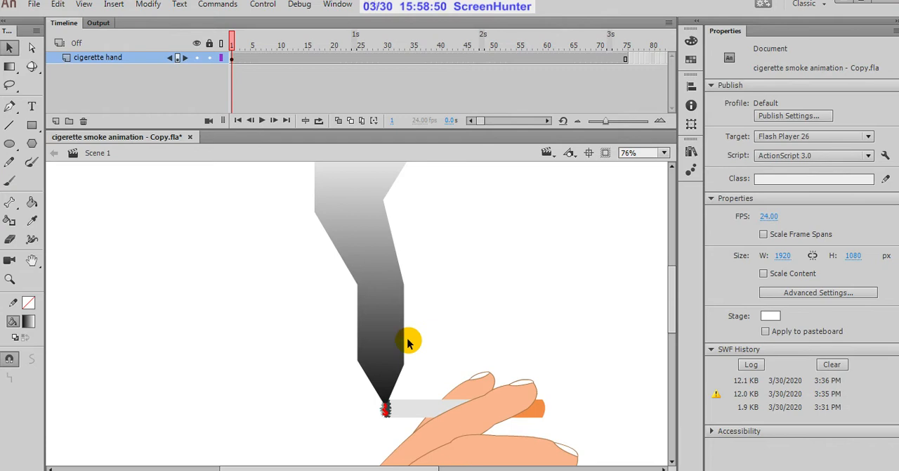
pyautogui.moveTo(373, 386)
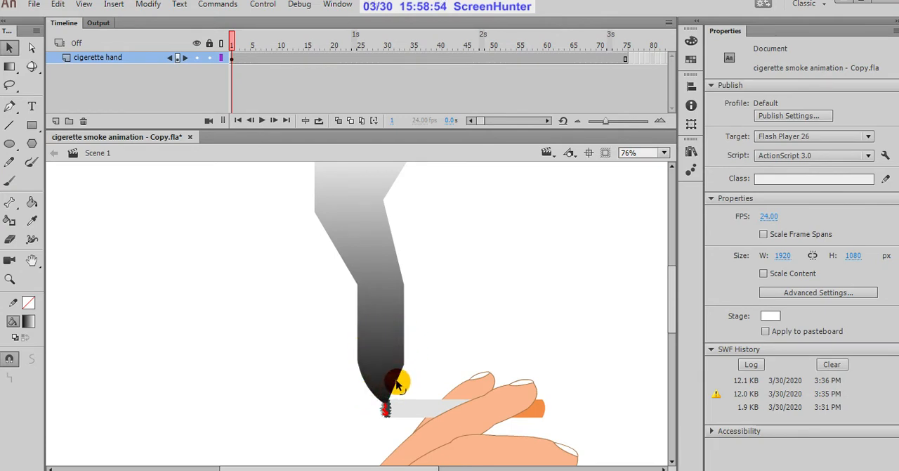
pyautogui.moveTo(404, 368)
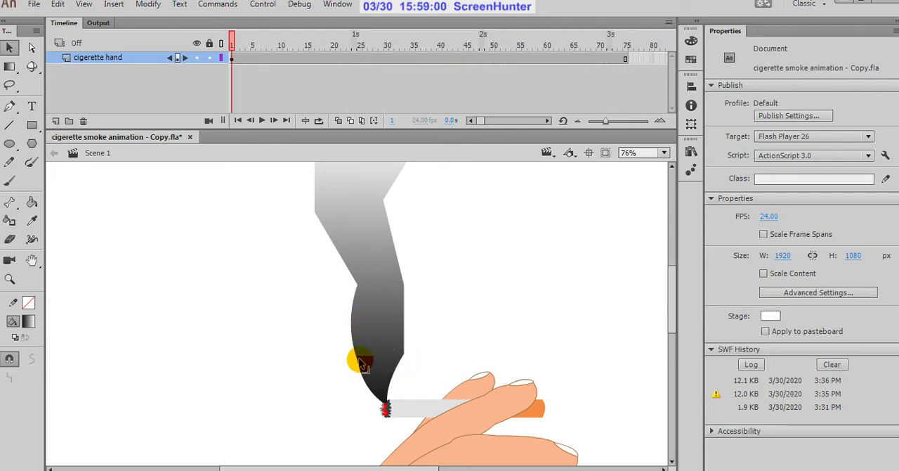
pyautogui.moveTo(363, 360); pyautogui.dragTo(340, 251)
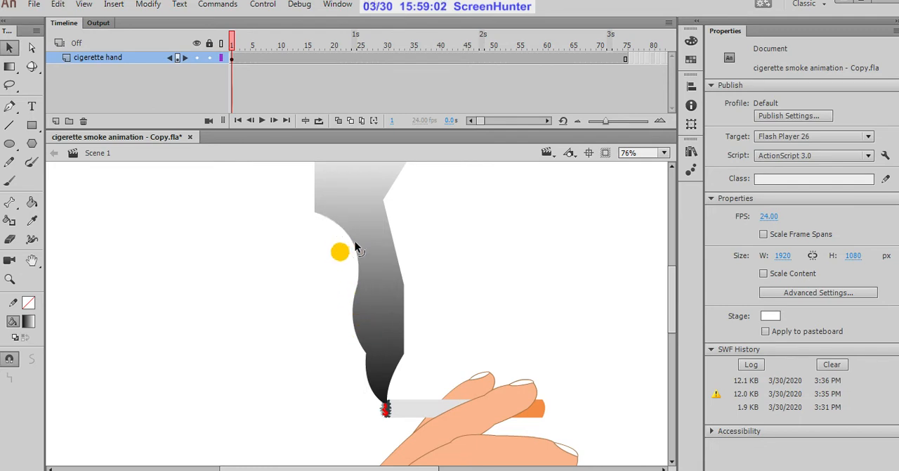
pyautogui.moveTo(340, 251); pyautogui.dragTo(393, 244)
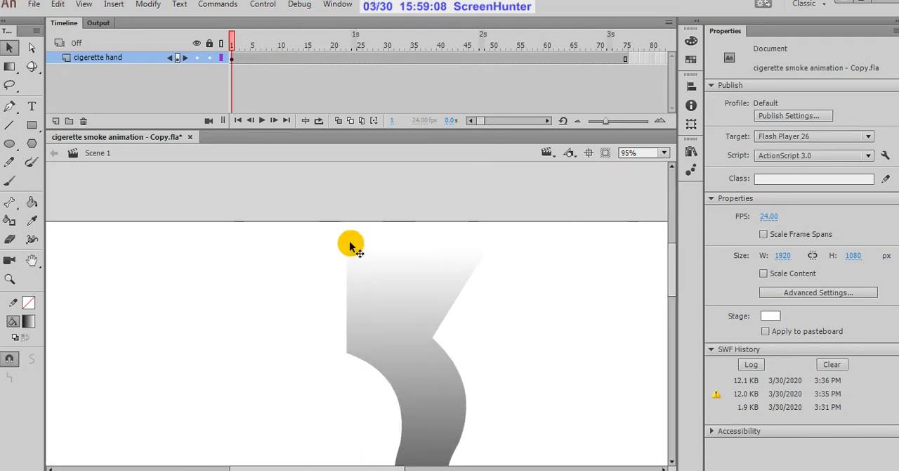
# Step: View the layer as outlines and smooth the remaining kink so both plume edges flow upward
pyautogui.click(222, 57)
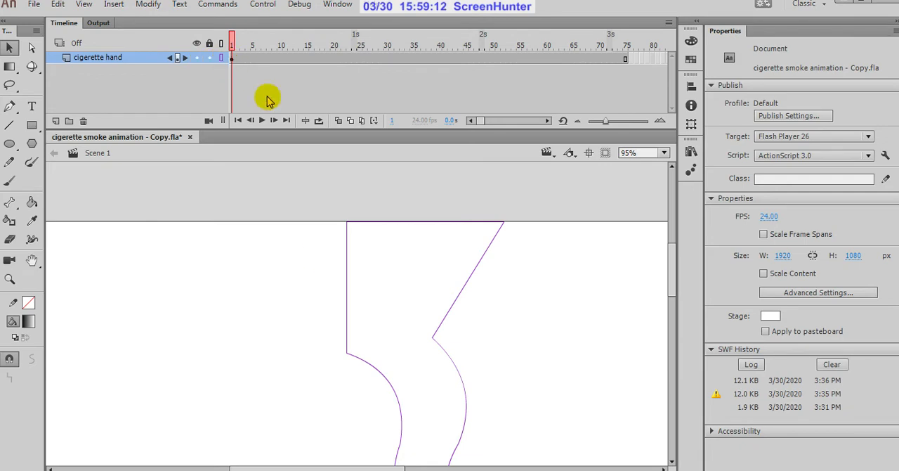
pyautogui.moveTo(348, 279)
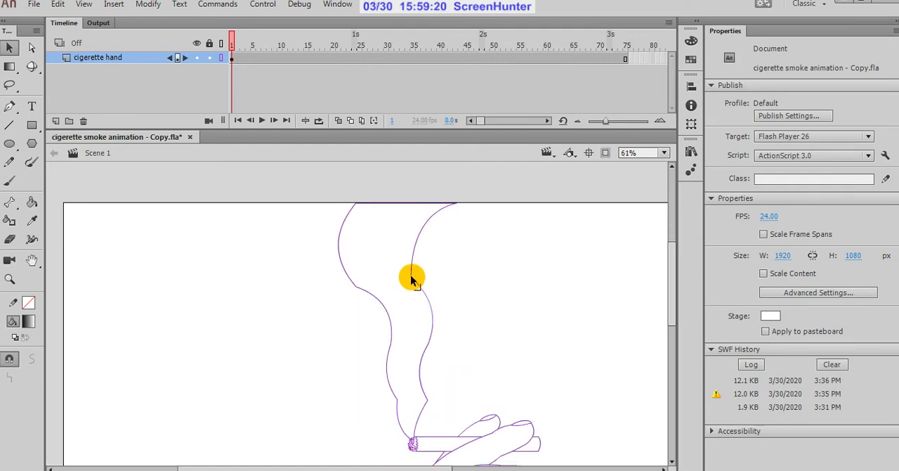
pyautogui.moveTo(354, 290)
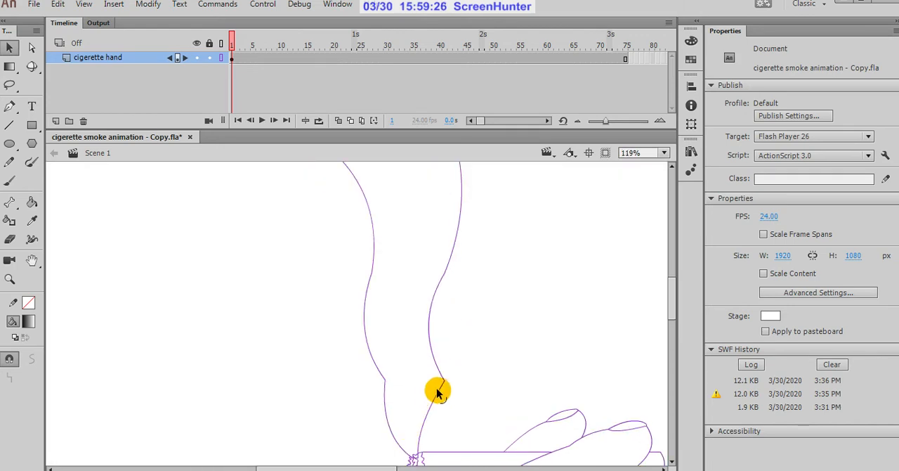
pyautogui.moveTo(456, 407)
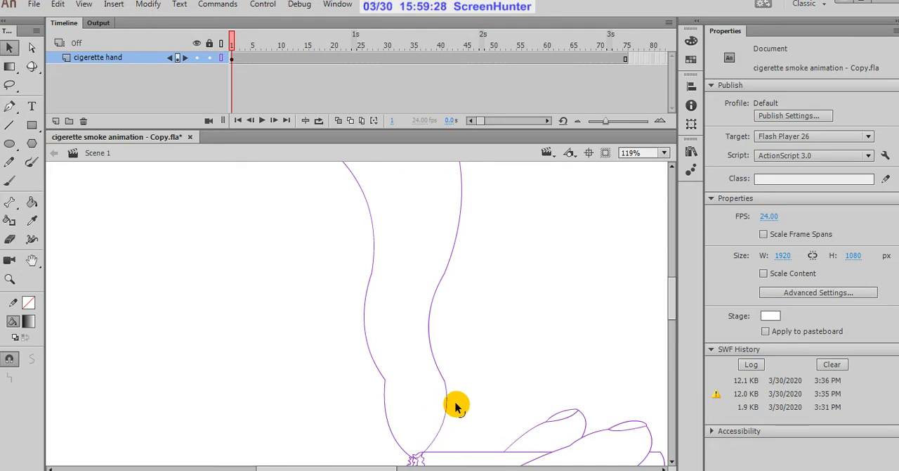
pyautogui.moveTo(421, 408)
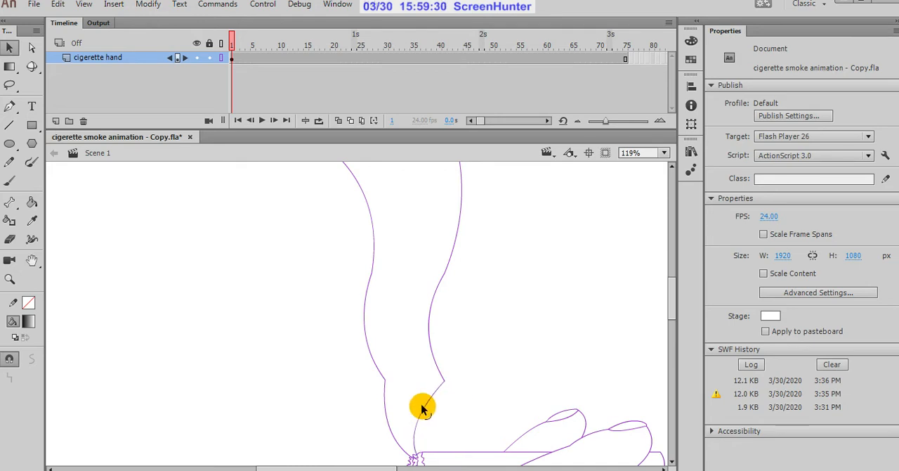
pyautogui.moveTo(385, 382)
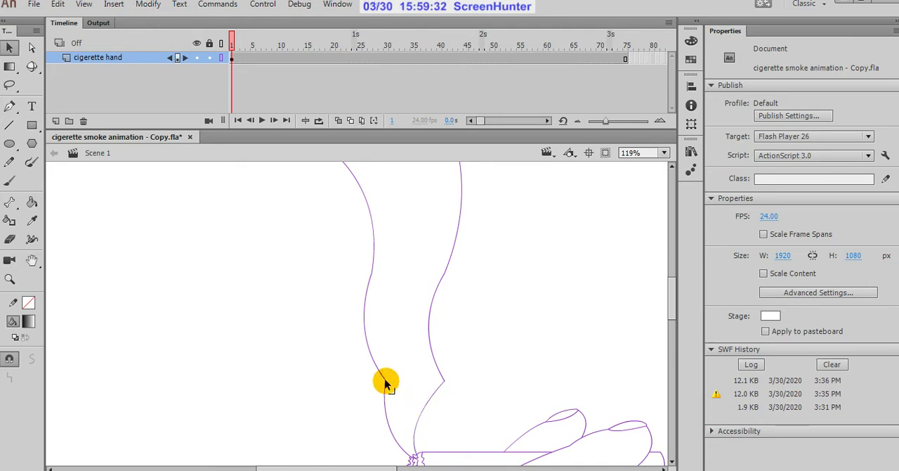
pyautogui.moveTo(371, 377)
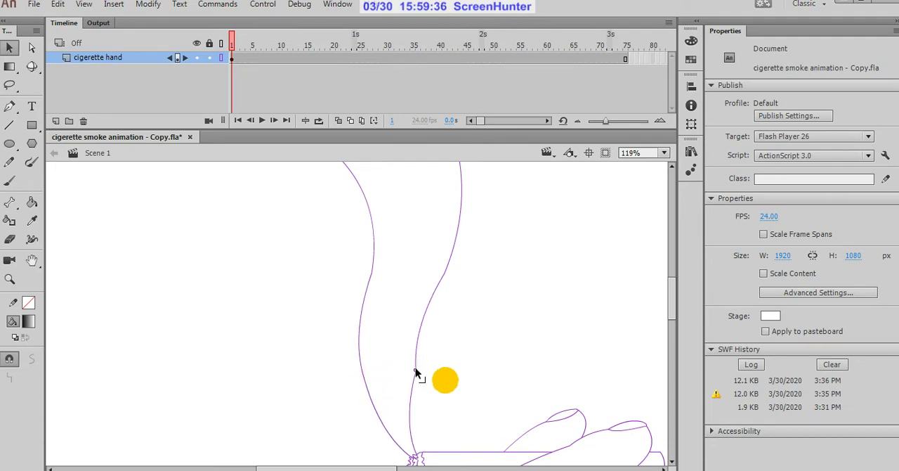
pyautogui.moveTo(446, 380); pyautogui.dragTo(422, 368)
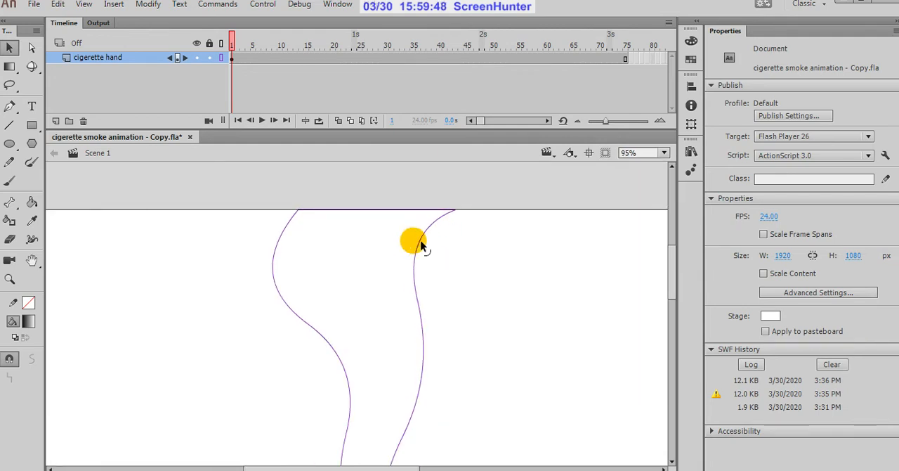
pyautogui.moveTo(304, 219)
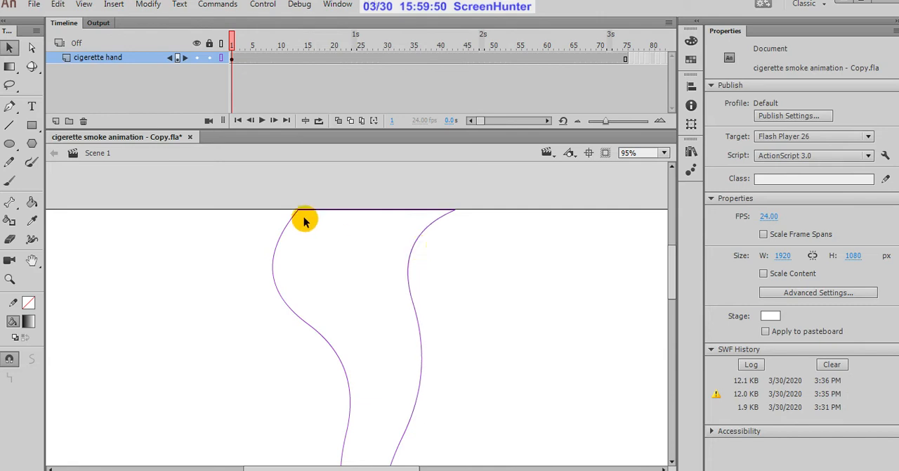
pyautogui.moveTo(306, 231)
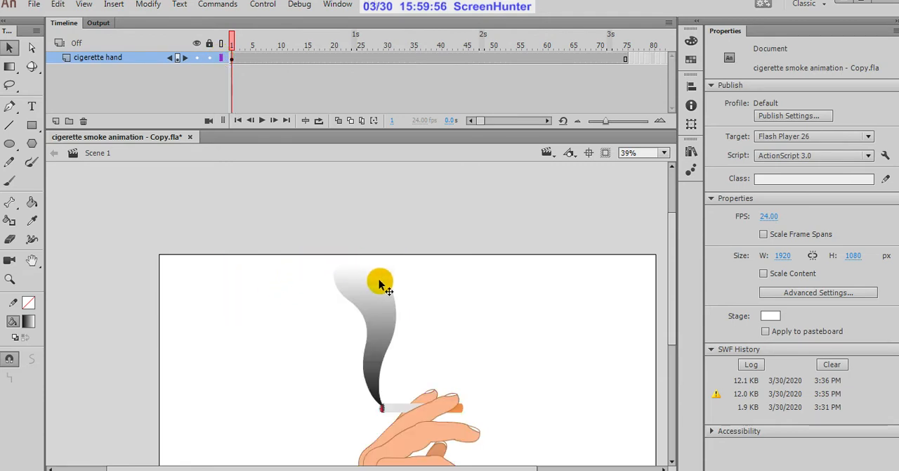
pyautogui.moveTo(452, 98)
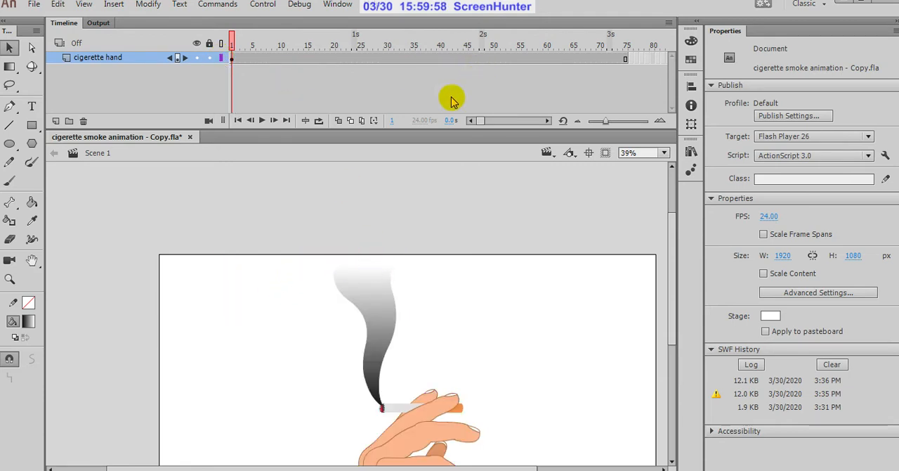
pyautogui.moveTo(434, 91)
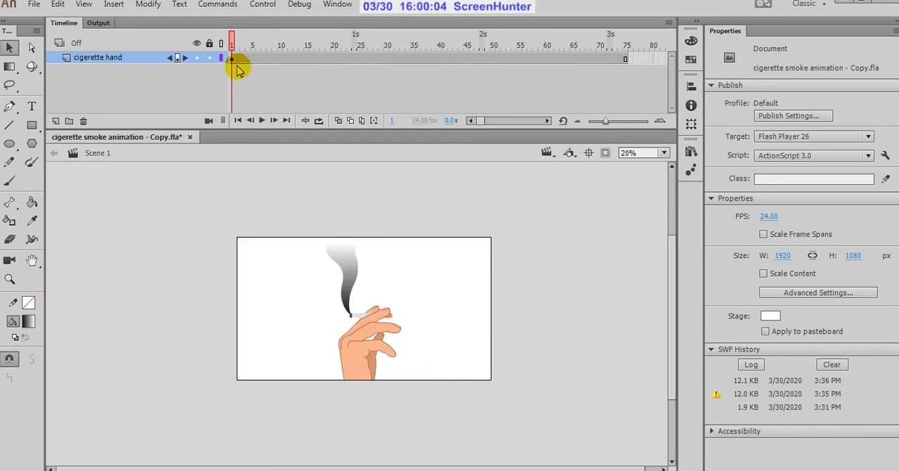
# Step: Add a new layer named SMOKE above the cigarette hand and select its first frame
pyautogui.click(344, 262)
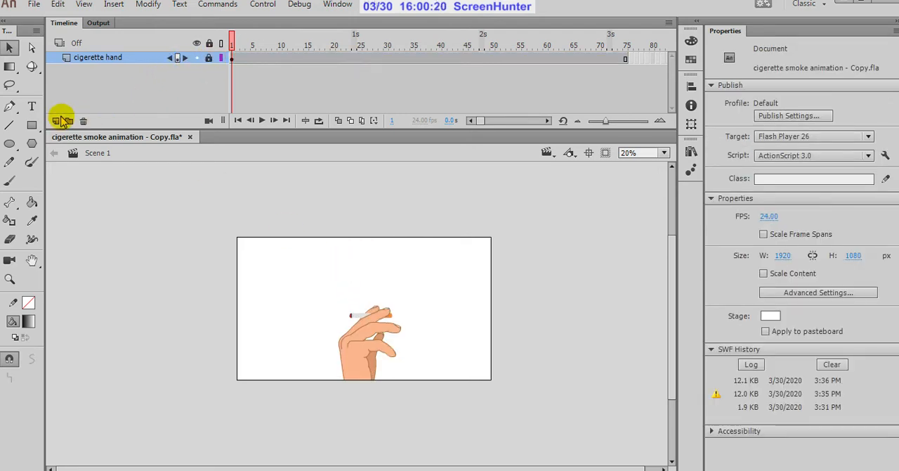
pyautogui.click(57, 121)
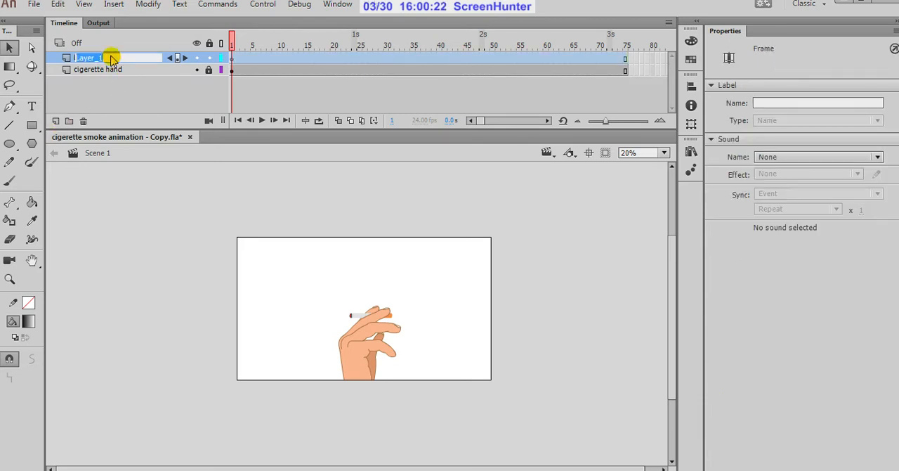
pyautogui.write('SMOKE')
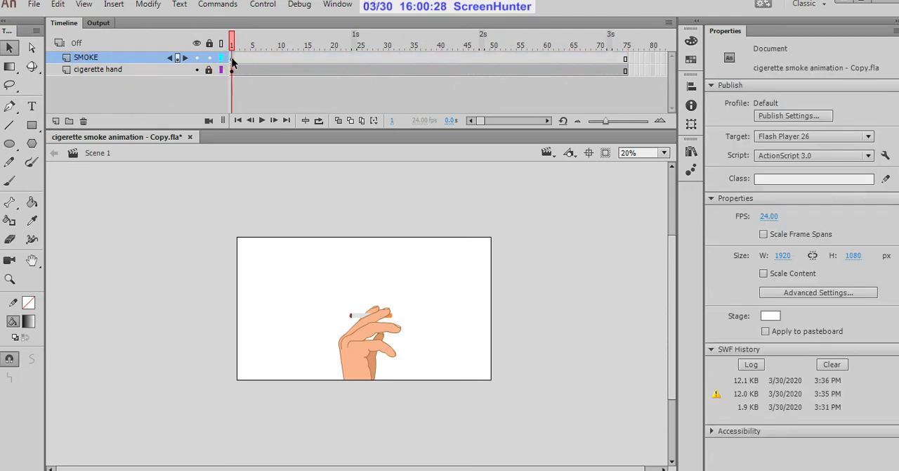
pyautogui.click(231, 58)
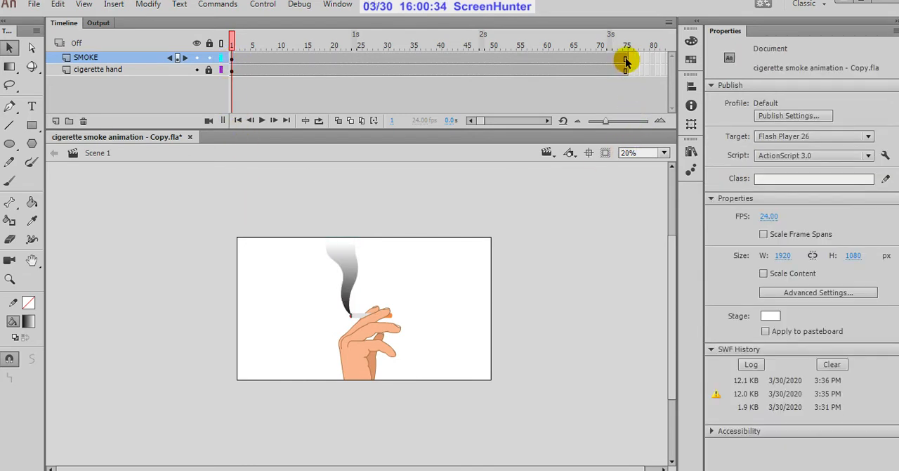
# Step: Insert a keyframe at the SMOKE layer's last frame and create a shape tween across its span
pyautogui.rightClick(625, 59)
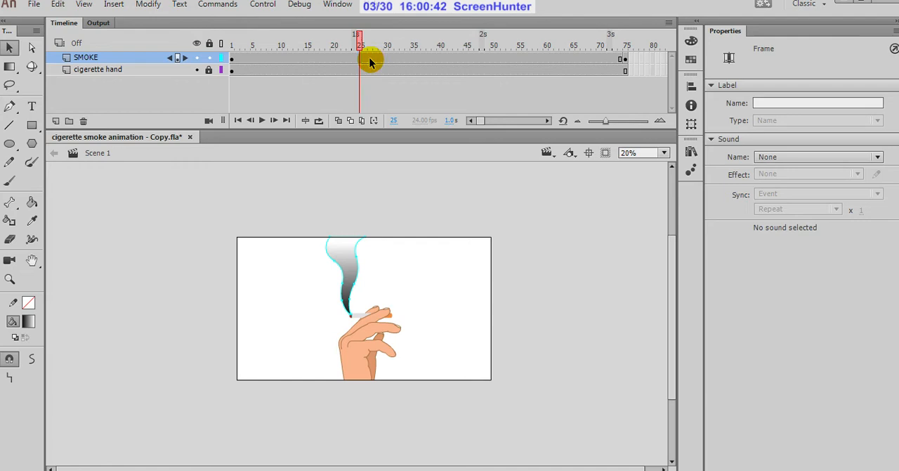
pyautogui.rightClick(371, 59)
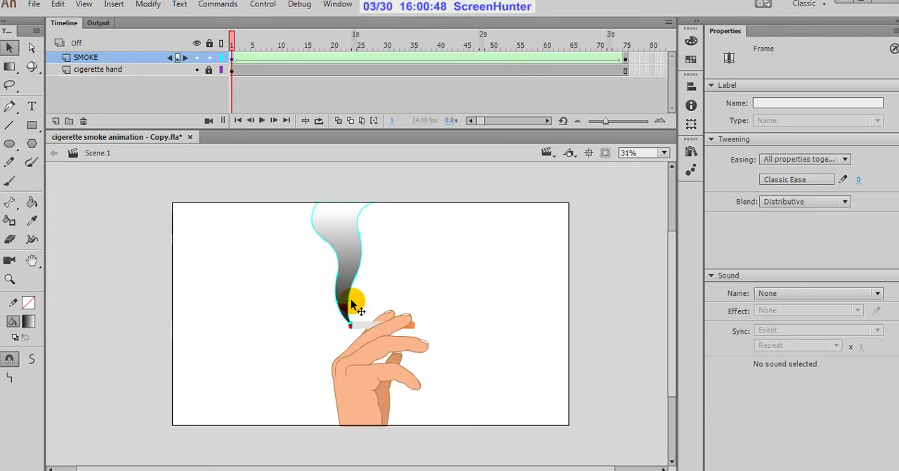
pyautogui.click(663, 152)
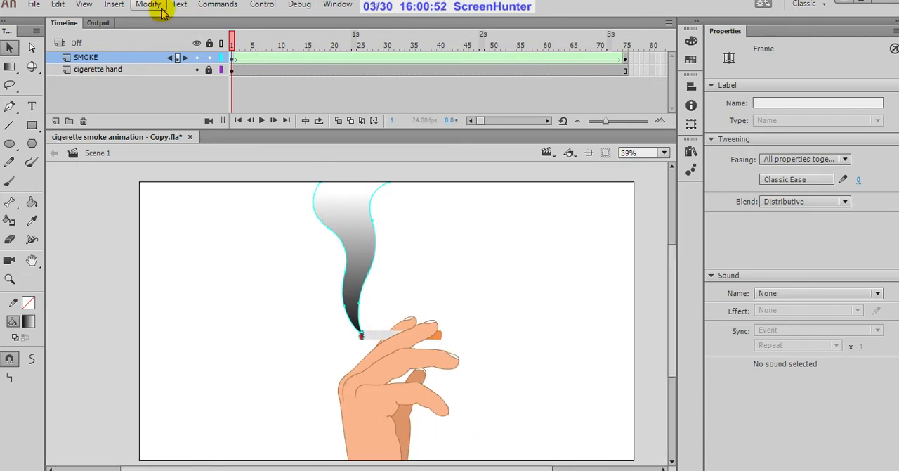
# Step: Add a shape hint via Modify > Shape and pin it on the smoke's left edge at frame 1
pyautogui.click(147, 5)
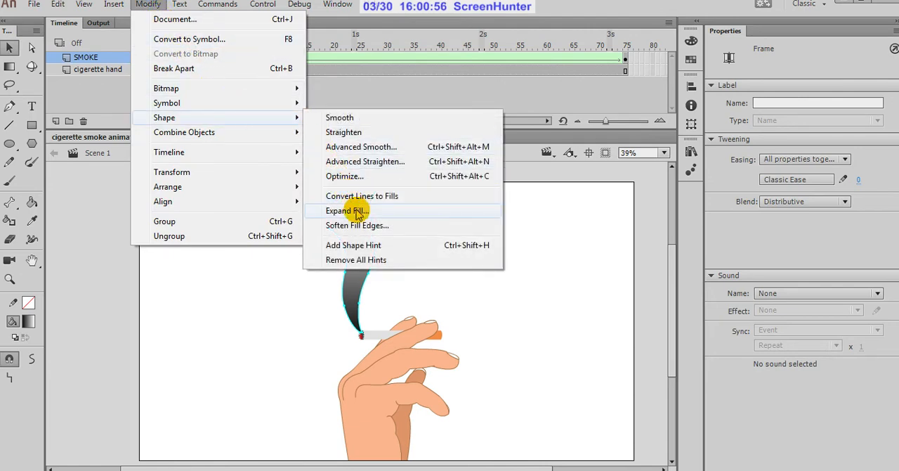
pyautogui.moveTo(422, 244)
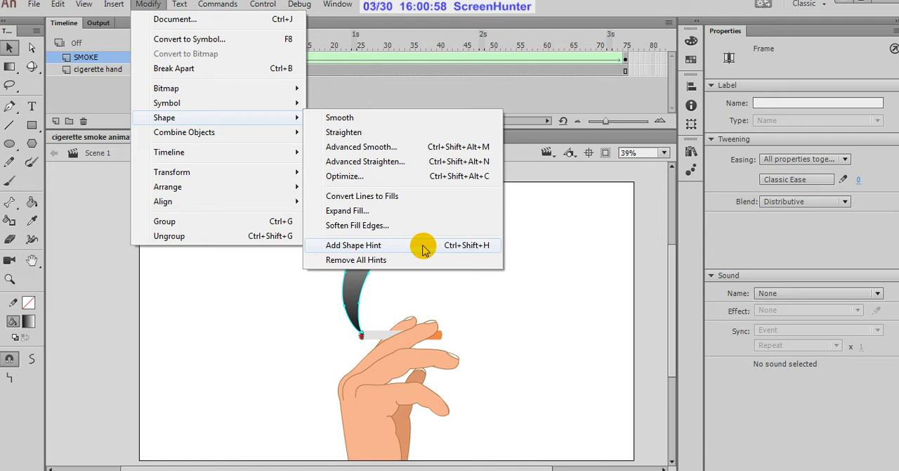
pyautogui.moveTo(476, 247)
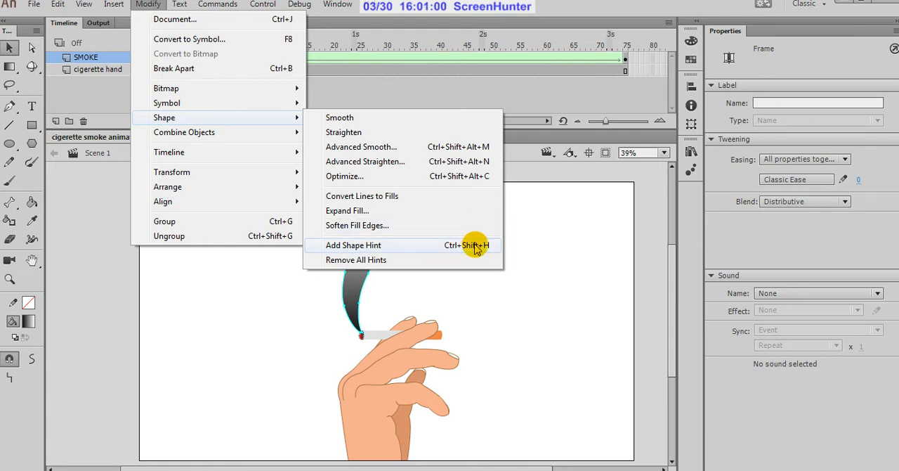
pyautogui.click(354, 244)
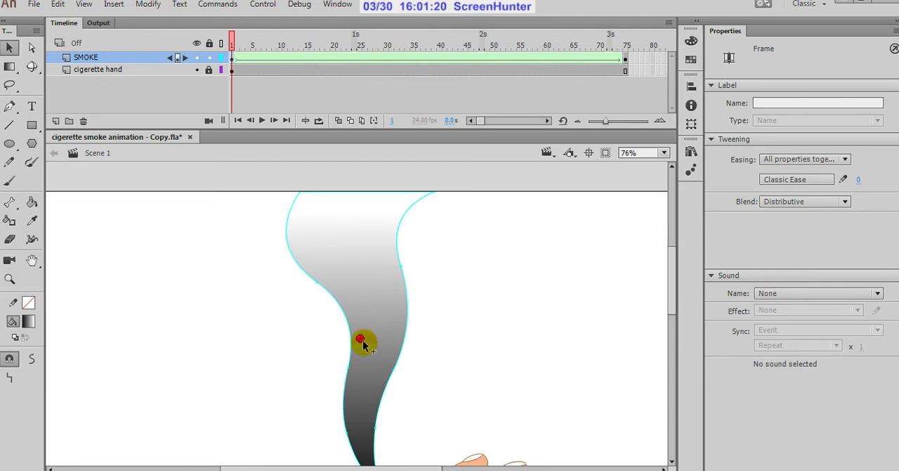
pyautogui.moveTo(430, 207)
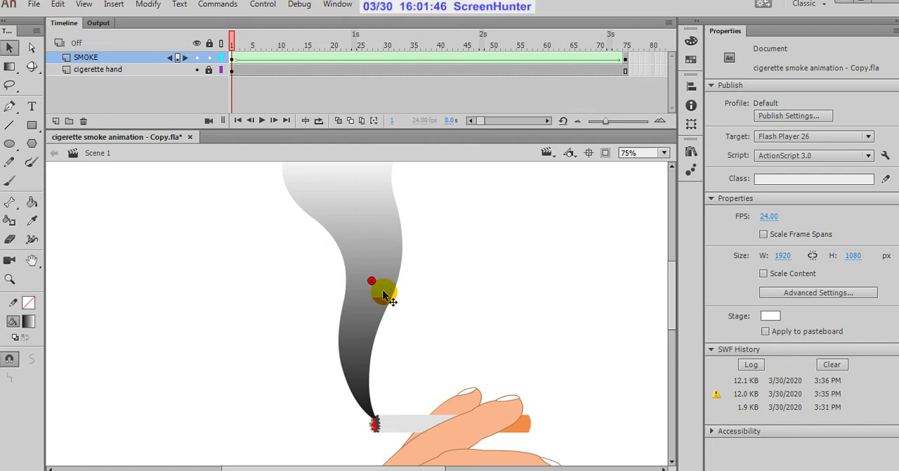
pyautogui.moveTo(387, 295); pyautogui.dragTo(376, 281)
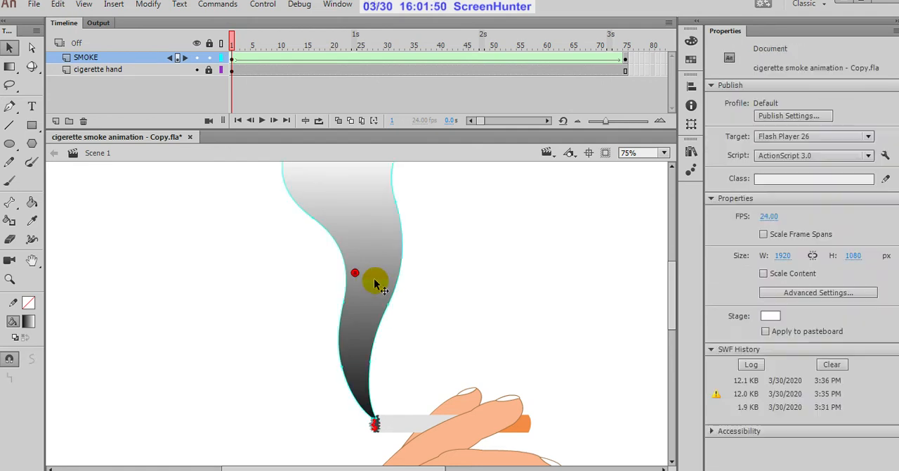
pyautogui.click(374, 281)
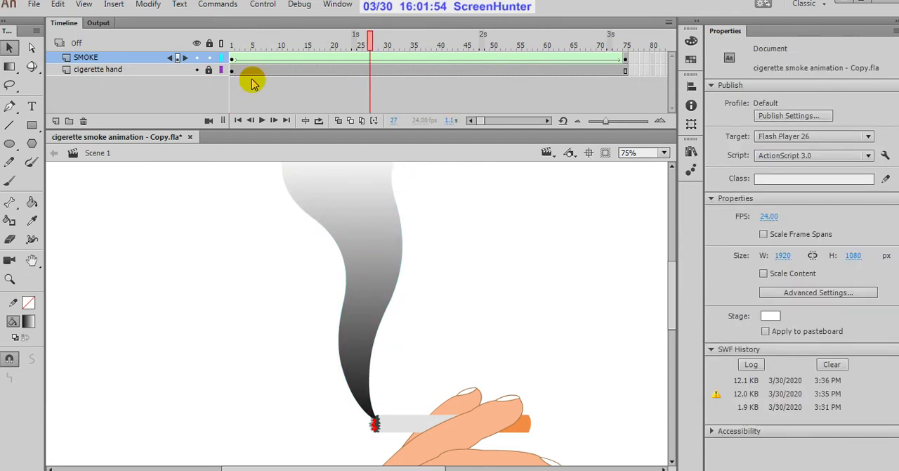
# Step: Place hints at the smoke's top corner on frame 1 and on its base at the cigarette tip on the end frame
pyautogui.click(232, 45)
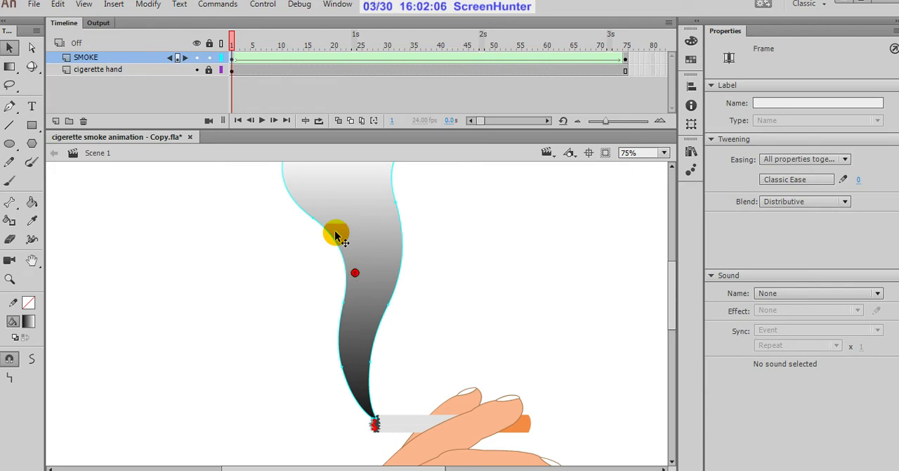
pyautogui.moveTo(337, 236); pyautogui.dragTo(410, 338)
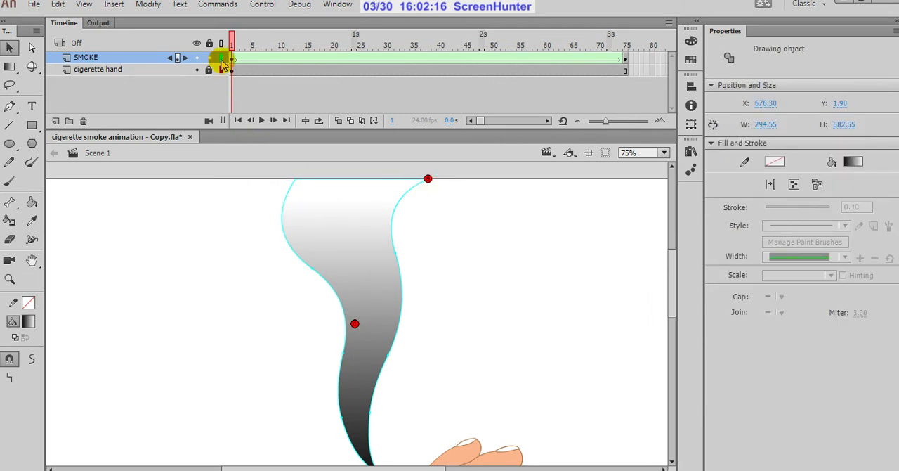
pyautogui.click(231, 56)
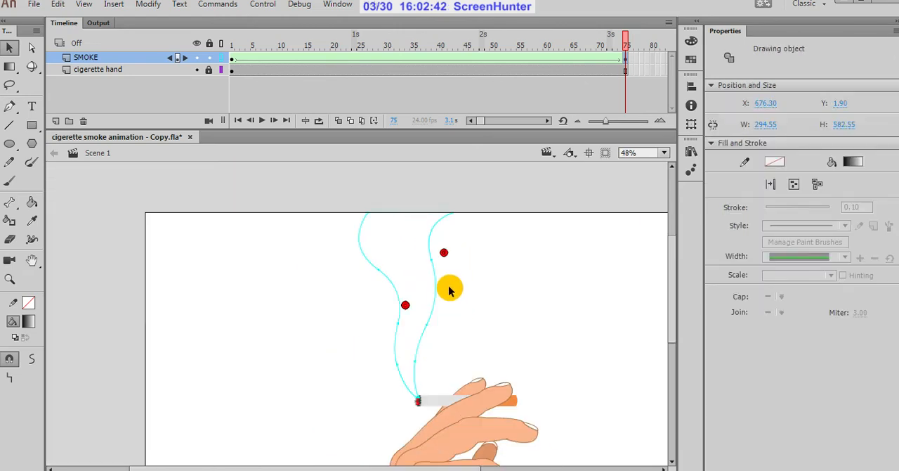
pyautogui.click(628, 152)
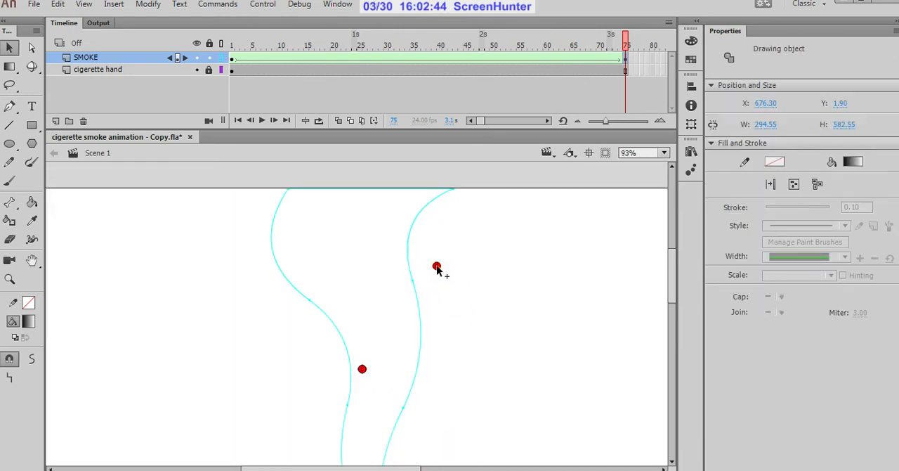
pyautogui.click(362, 368)
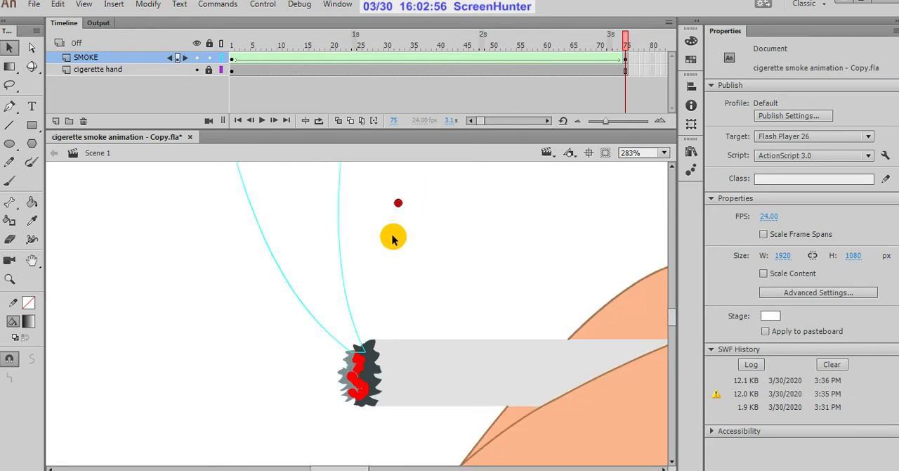
pyautogui.moveTo(393, 236); pyautogui.dragTo(365, 351)
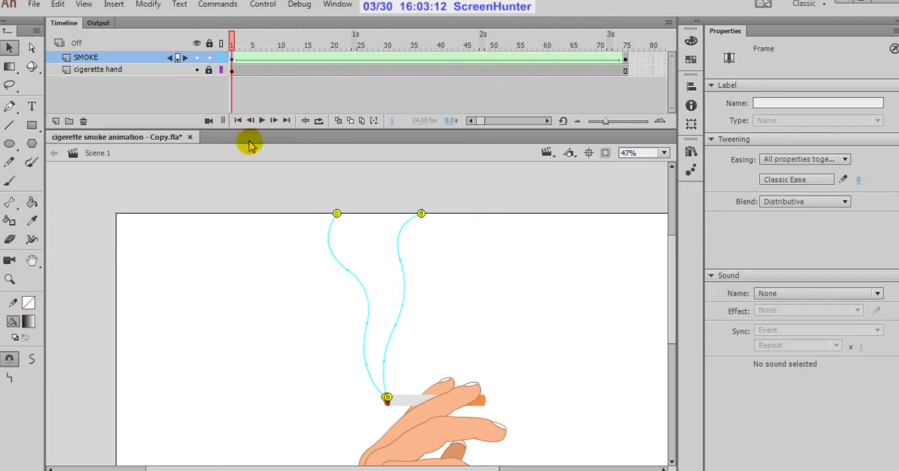
pyautogui.moveTo(295, 243)
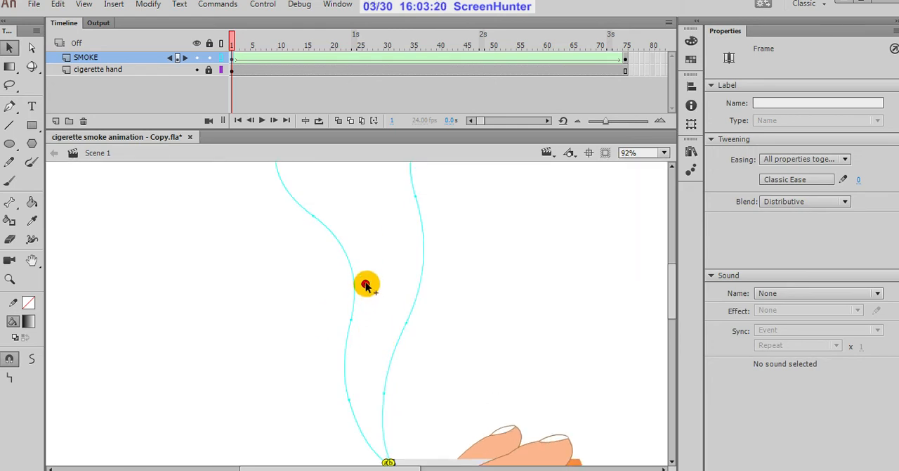
# Step: Reposition the left-edge hint on the start frame and match it on the end frame
pyautogui.moveTo(366, 284); pyautogui.dragTo(400, 351)
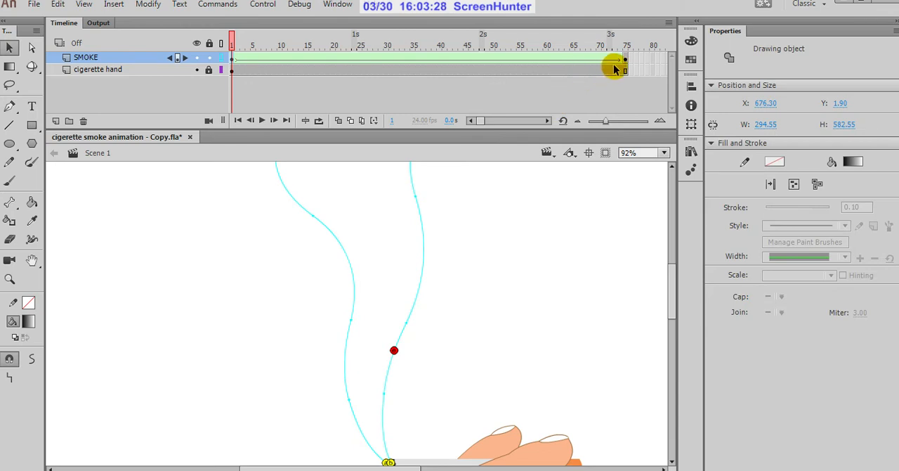
pyautogui.click(623, 59)
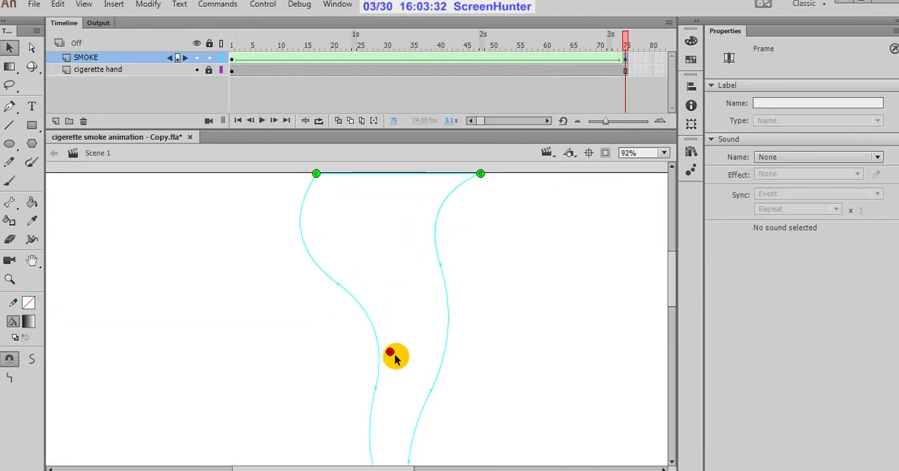
pyautogui.moveTo(396, 357); pyautogui.dragTo(434, 232)
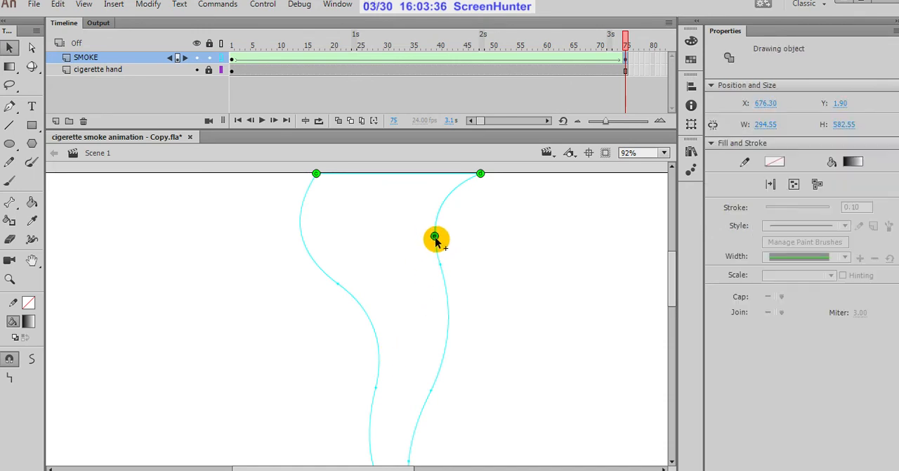
pyautogui.click(231, 59)
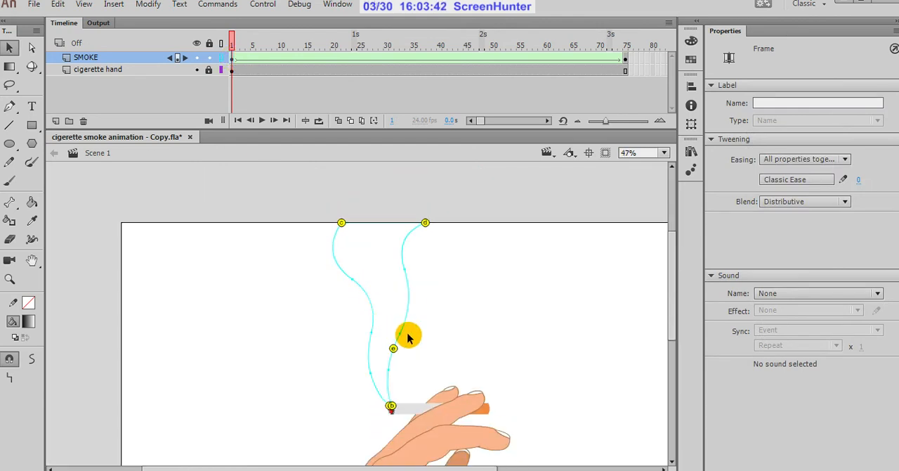
# Step: Bring out another hint on the smoke's left edge and match its position on the end frame
pyautogui.moveTo(410, 334); pyautogui.dragTo(398, 339)
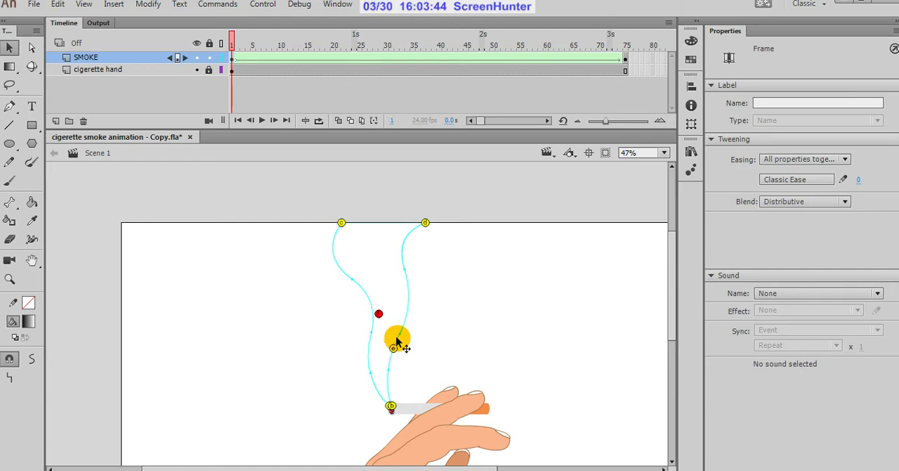
pyautogui.moveTo(396, 337); pyautogui.dragTo(379, 316)
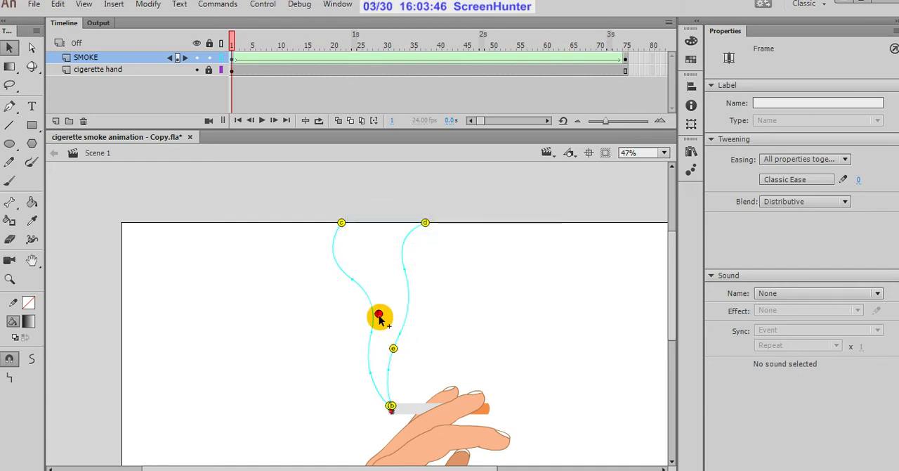
pyautogui.moveTo(379, 316); pyautogui.dragTo(365, 368)
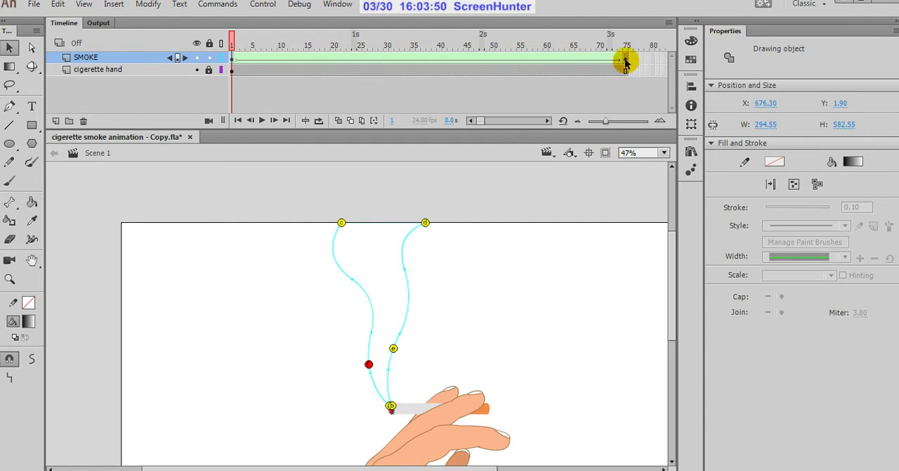
pyautogui.click(625, 57)
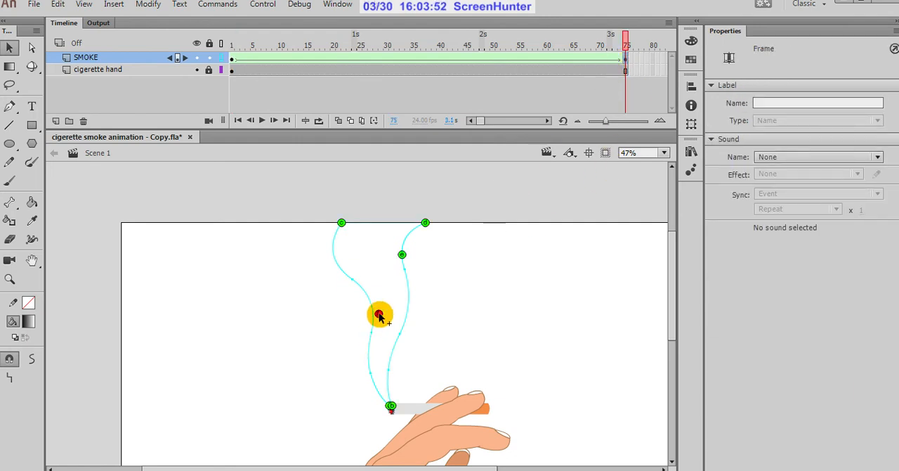
pyautogui.moveTo(379, 313); pyautogui.dragTo(344, 275)
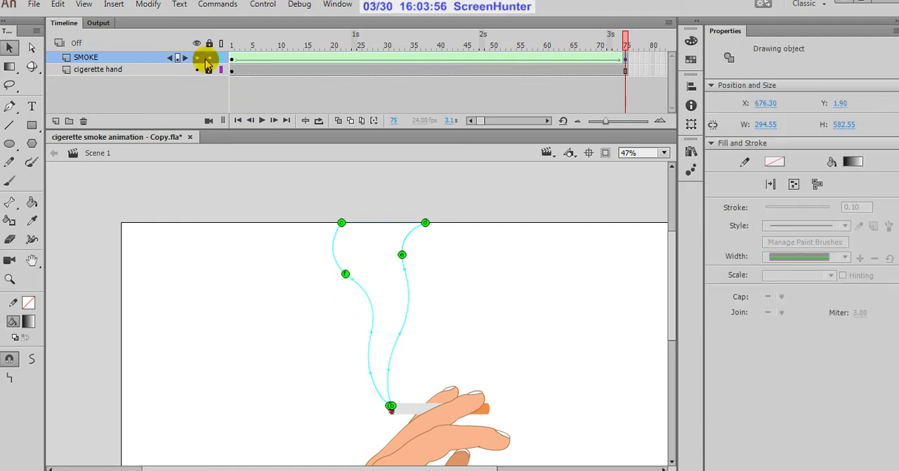
pyautogui.click(625, 39)
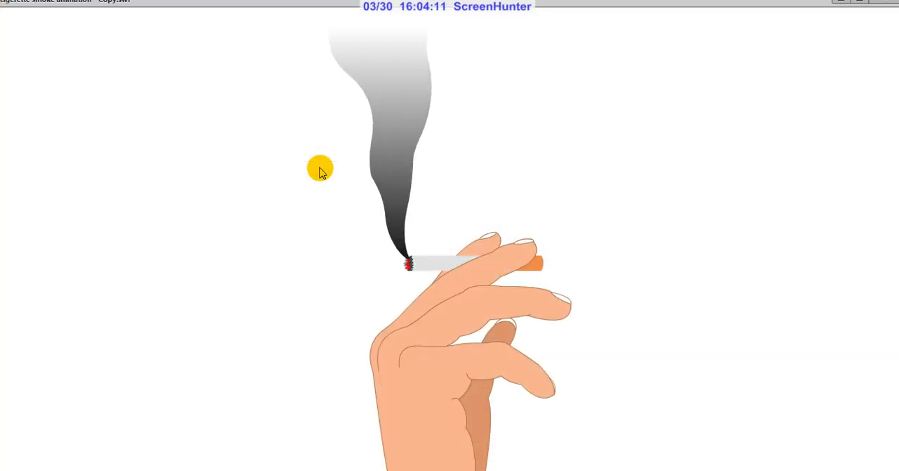
pyautogui.moveTo(11, 284)
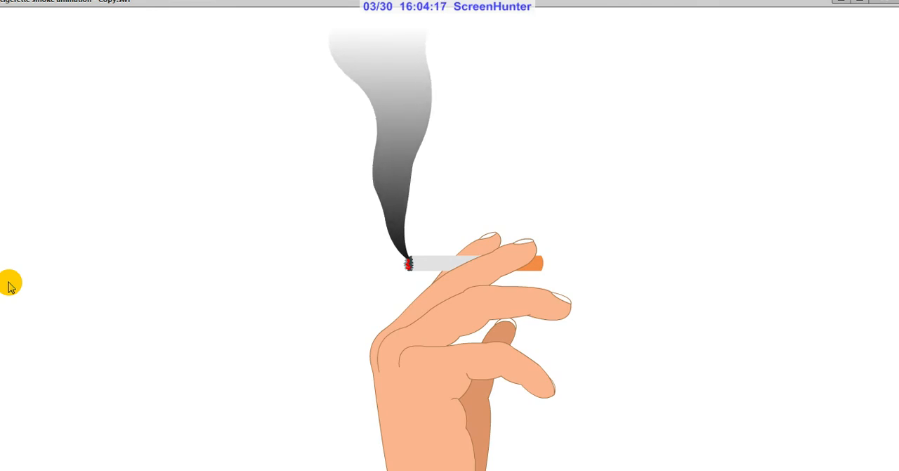
pyautogui.moveTo(365, 112)
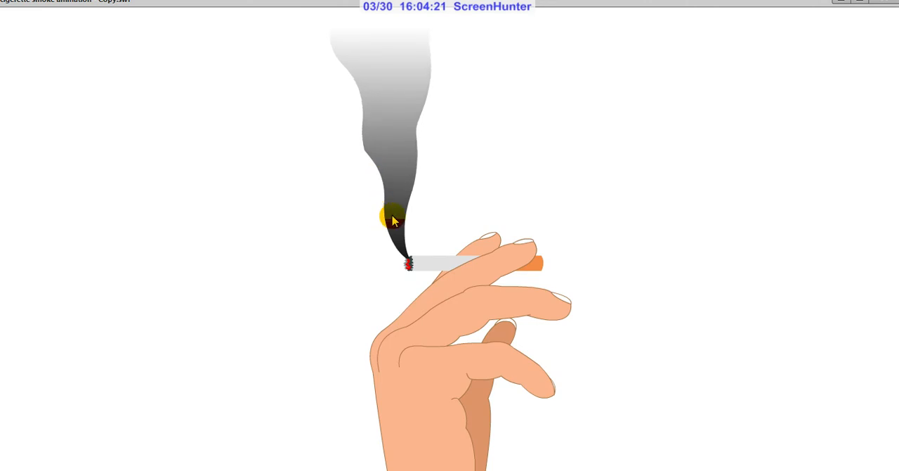
pyautogui.moveTo(795, 5)
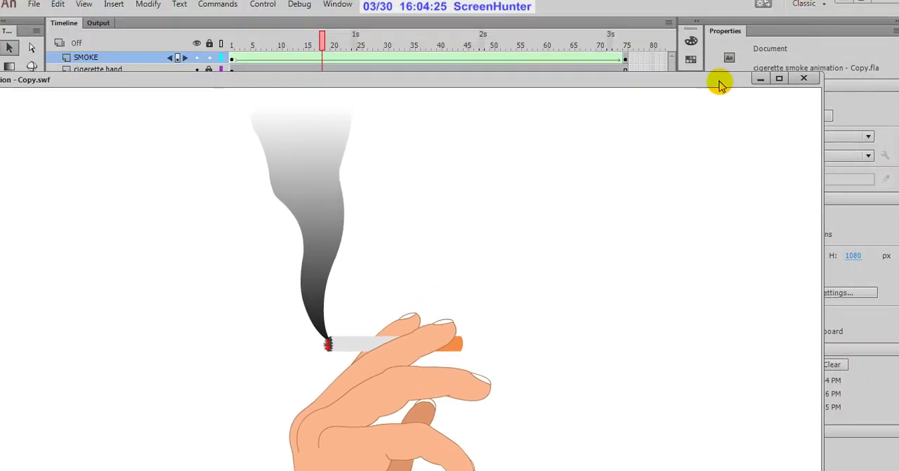
pyautogui.click(804, 78)
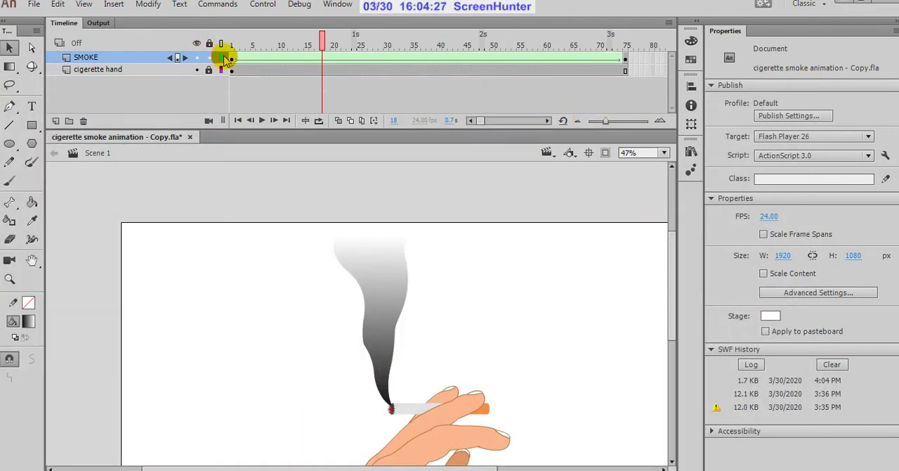
# Step: Reshape the smoke's left edge on keyframe 1, then check the shape on frame 75
pyautogui.click(232, 34)
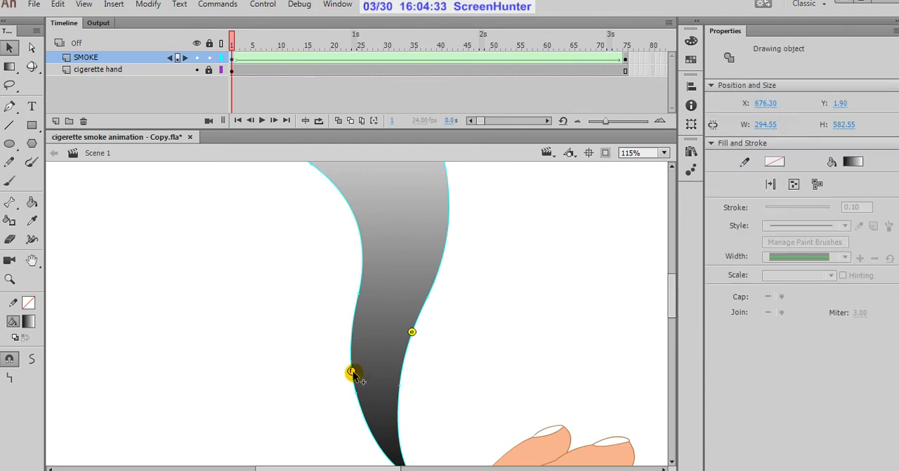
pyautogui.moveTo(354, 372); pyautogui.dragTo(350, 338)
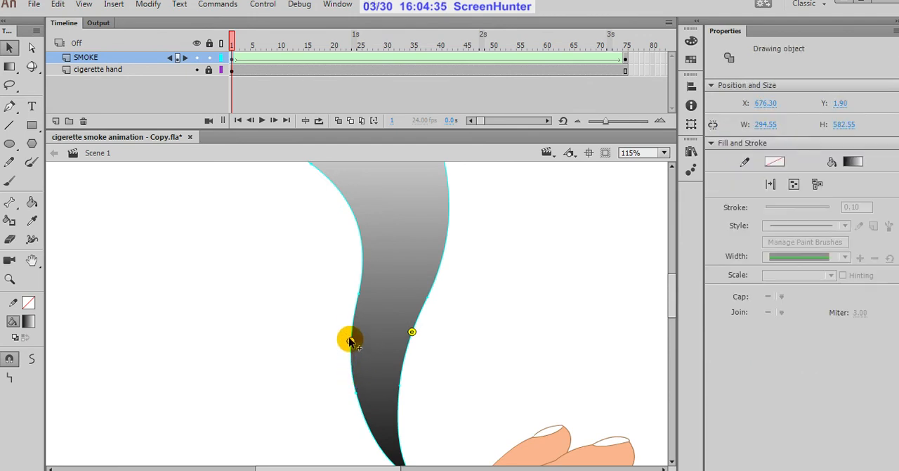
pyautogui.moveTo(495, 294)
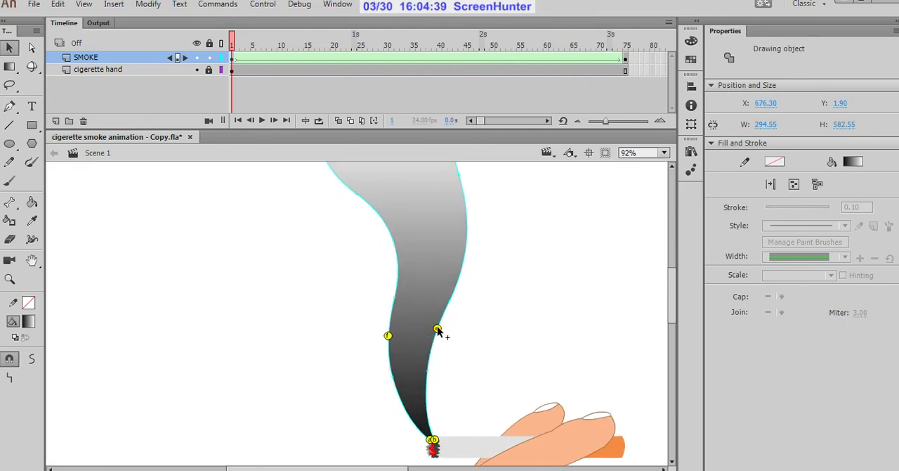
pyautogui.click(624, 44)
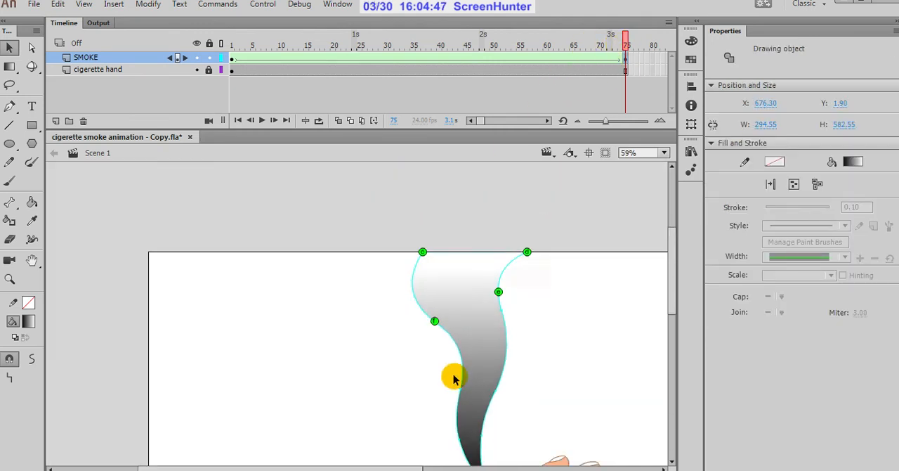
pyautogui.click(449, 39)
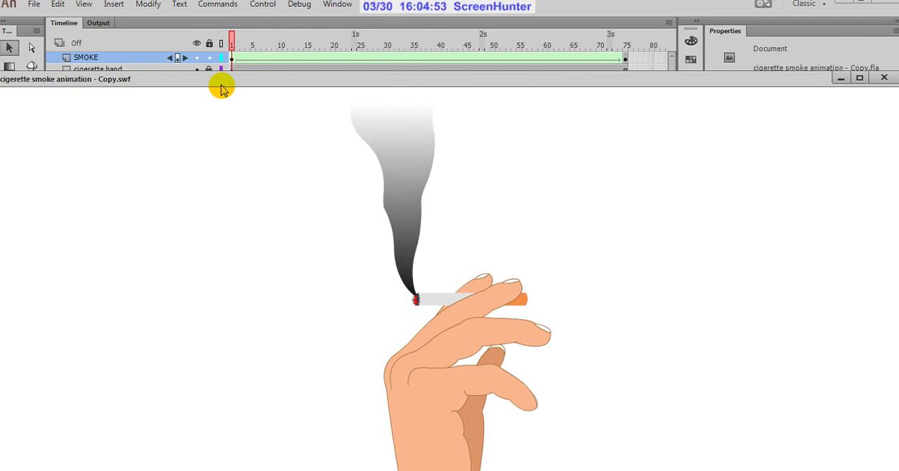
pyautogui.moveTo(196, 238)
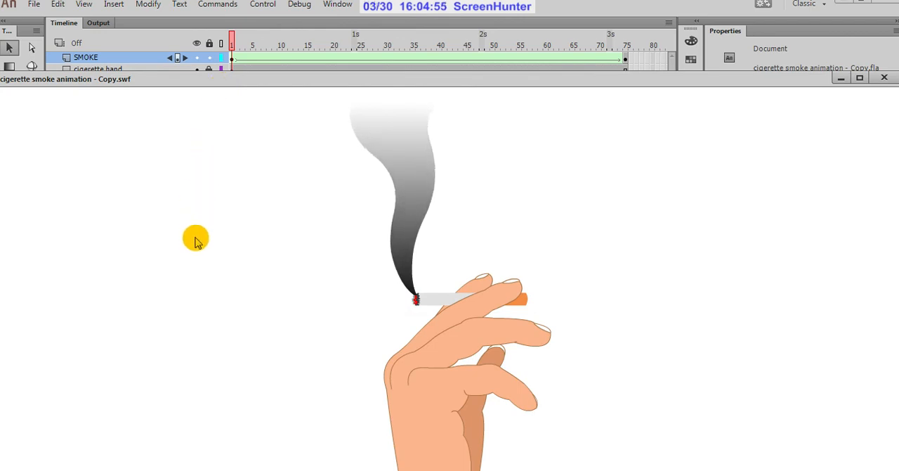
pyautogui.moveTo(414, 225)
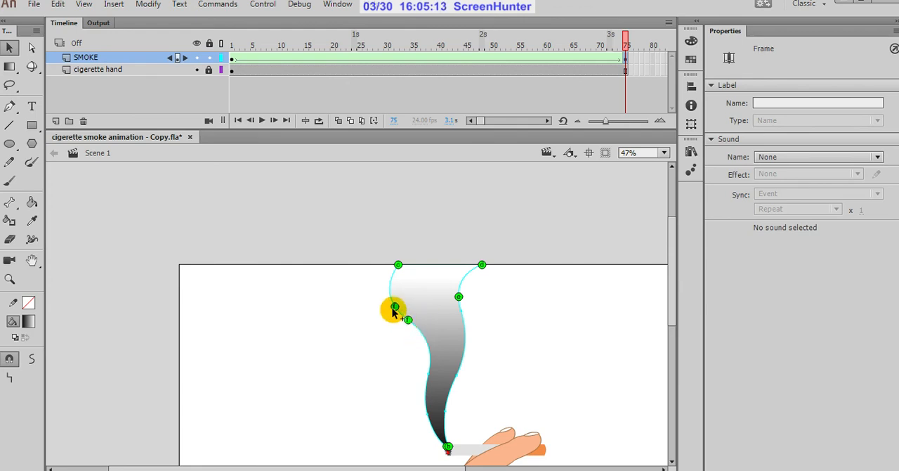
# Step: Nudge anchor points on the smoke's upper curl and left curve across keyframes 1 and 75
pyautogui.click(393, 309)
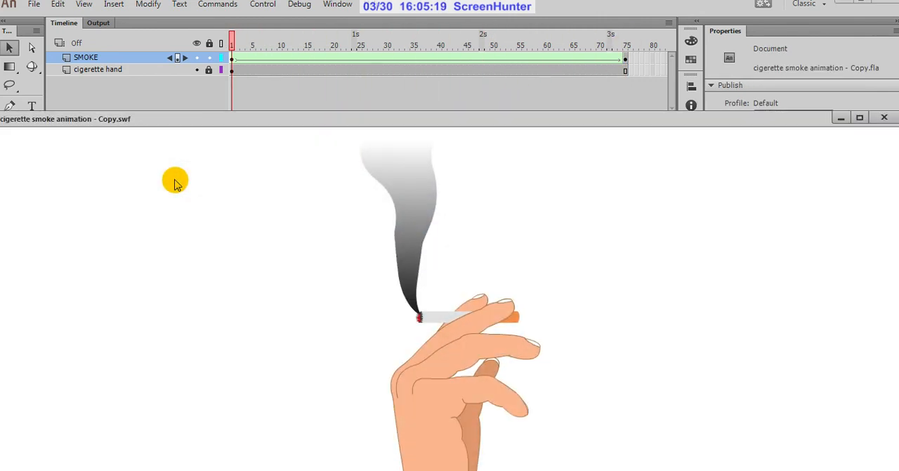
pyautogui.moveTo(276, 249)
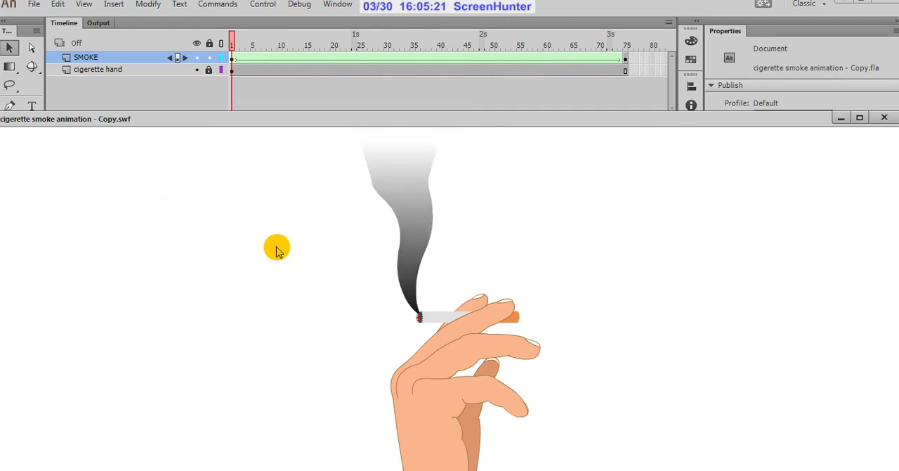
pyautogui.moveTo(519, 126)
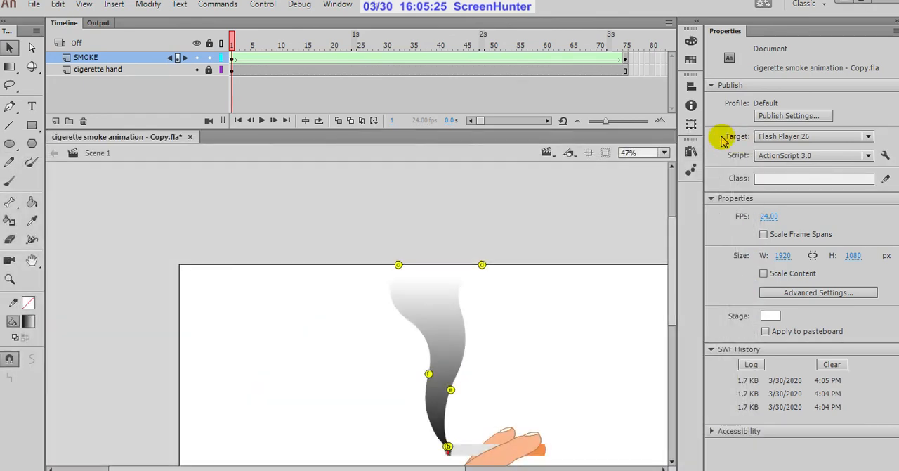
pyautogui.moveTo(308, 212)
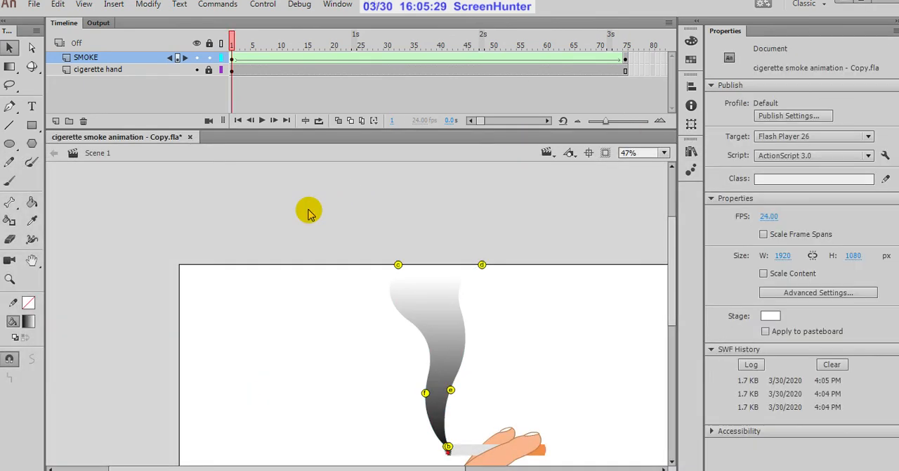
pyautogui.click(421, 337)
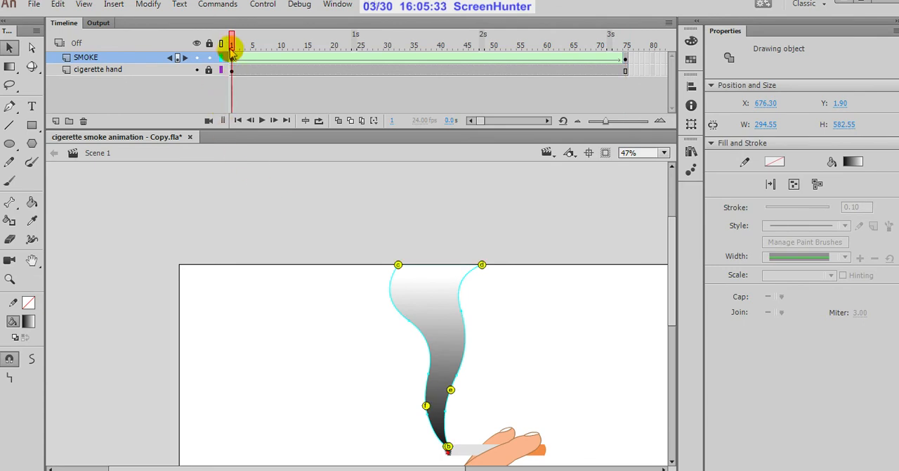
pyautogui.click(264, 155)
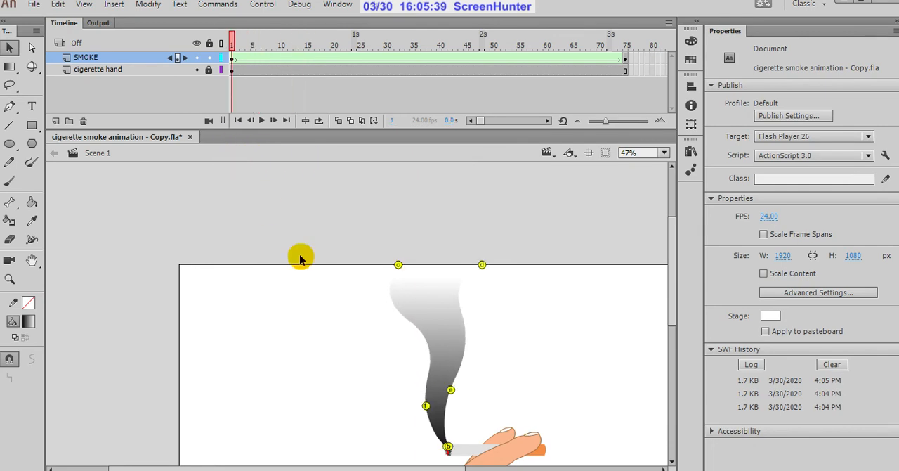
pyautogui.click(427, 407)
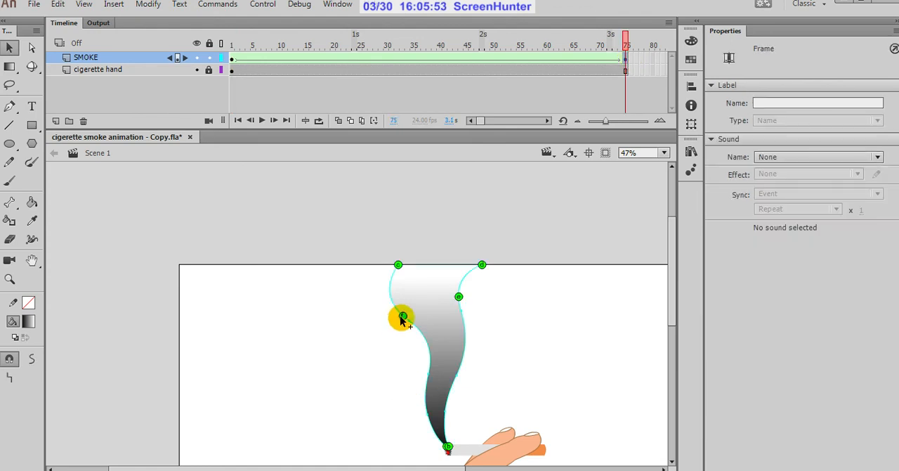
pyautogui.moveTo(402, 318); pyautogui.dragTo(419, 328)
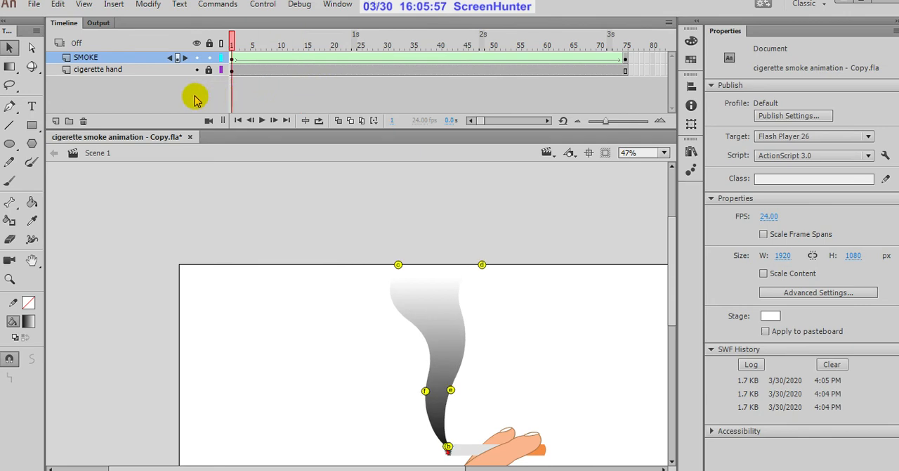
pyautogui.click(522, 45)
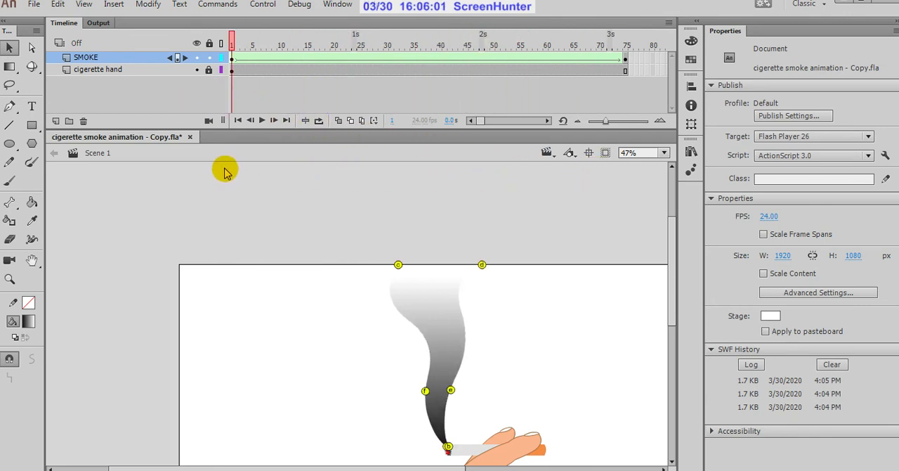
# Step: Scrub the tween near its end and adjust the smoke's curve just above the cigarette
pyautogui.click(428, 391)
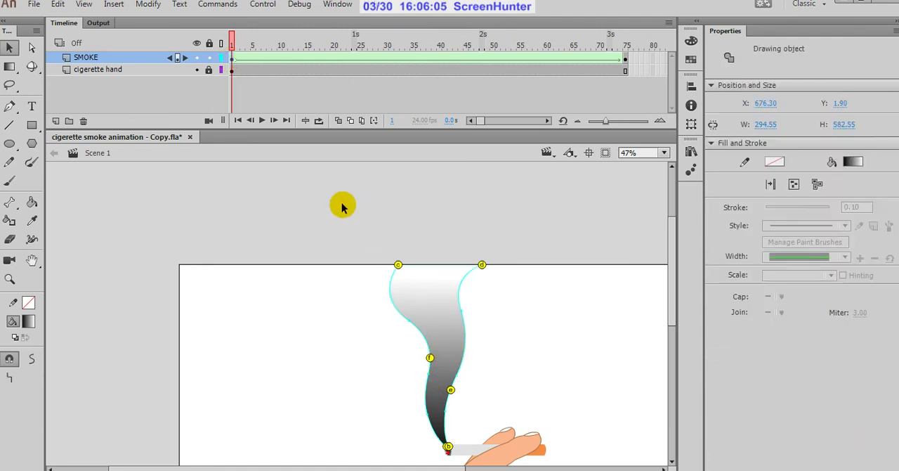
pyautogui.click(321, 95)
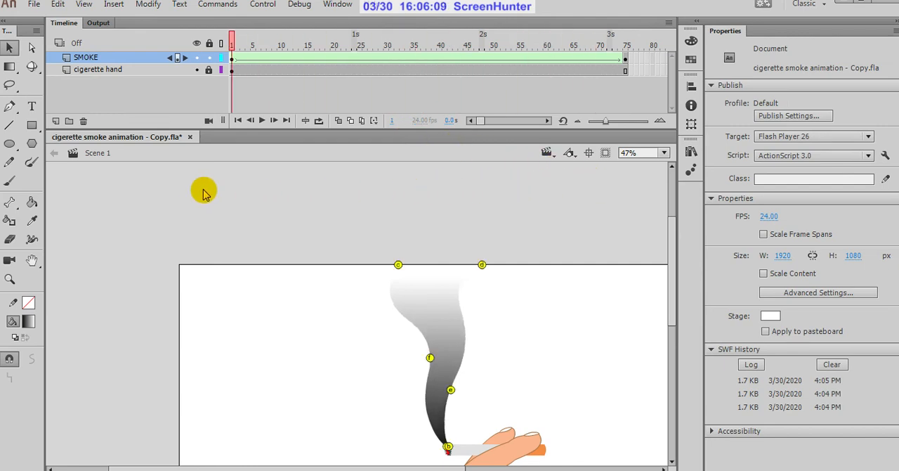
pyautogui.moveTo(429, 358)
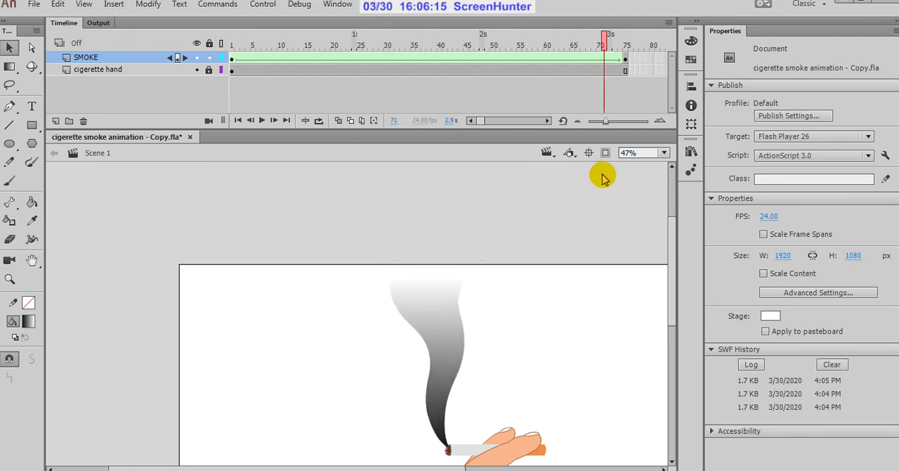
pyautogui.moveTo(602, 59); pyautogui.dragTo(625, 59)
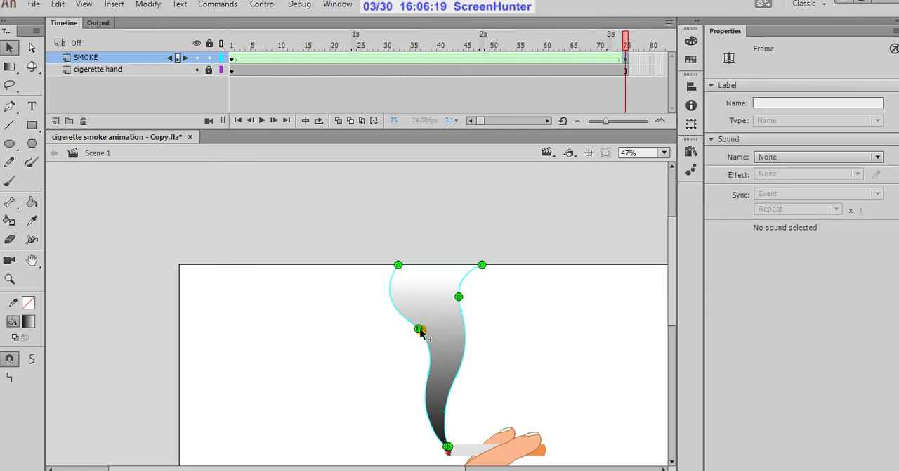
pyautogui.click(418, 331)
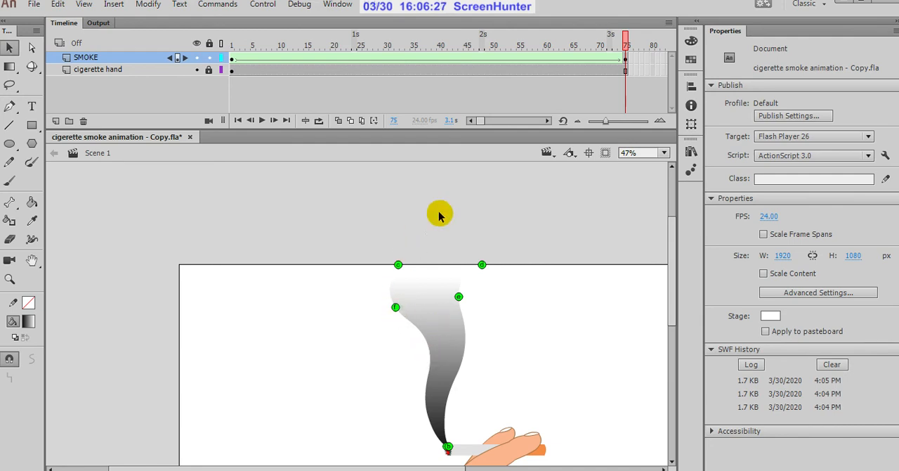
pyautogui.click(371, 45)
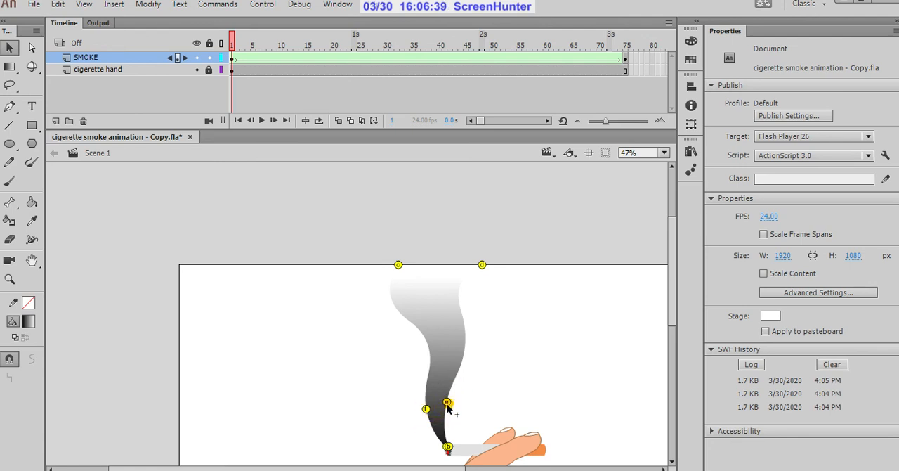
pyautogui.moveTo(447, 401); pyautogui.dragTo(427, 393)
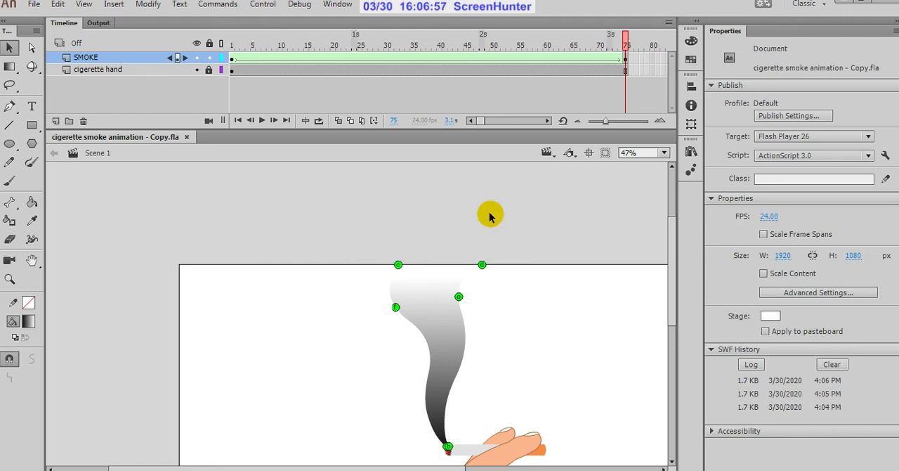
pyautogui.moveTo(486, 216)
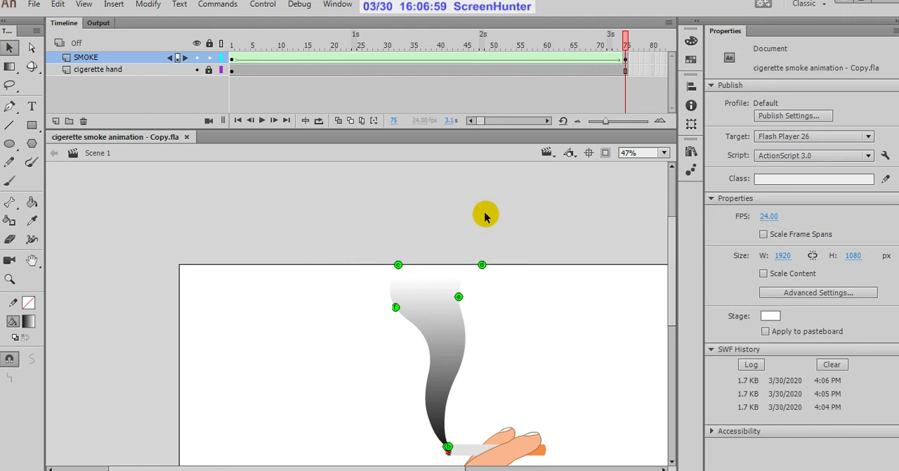
pyautogui.moveTo(540, 227)
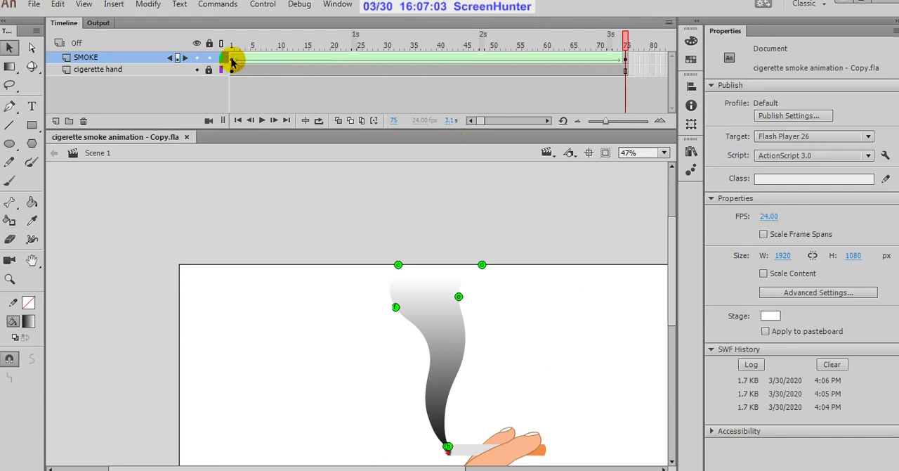
pyautogui.click(253, 59)
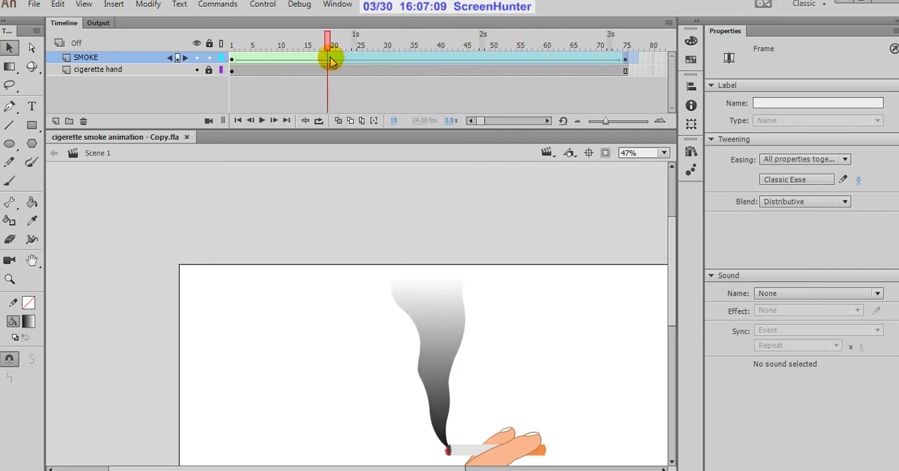
pyautogui.rightClick(232, 59)
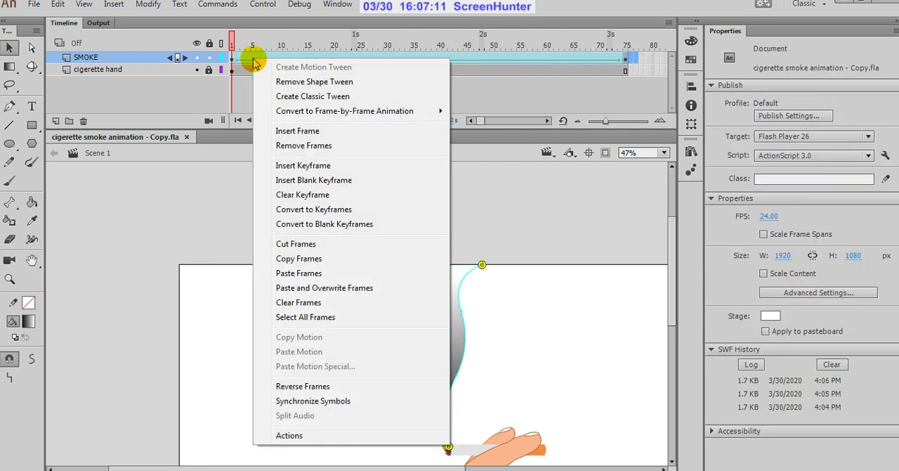
pyautogui.moveTo(247, 233)
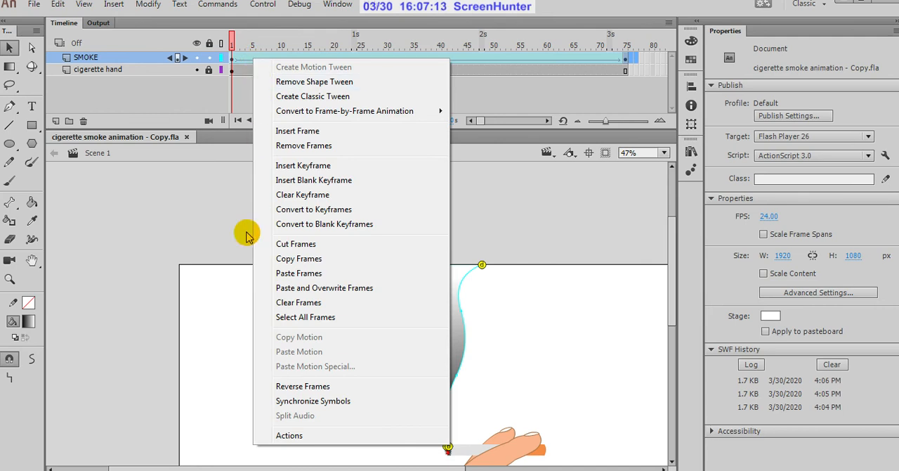
pyautogui.click(295, 244)
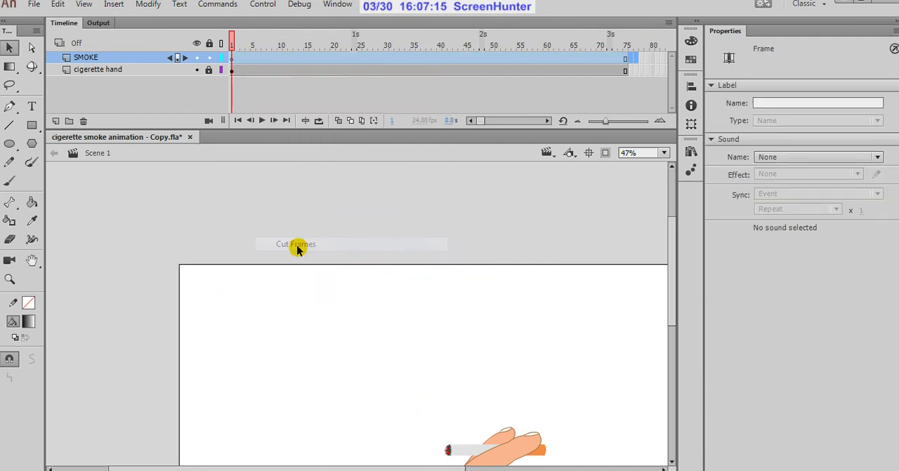
pyautogui.click(112, 5)
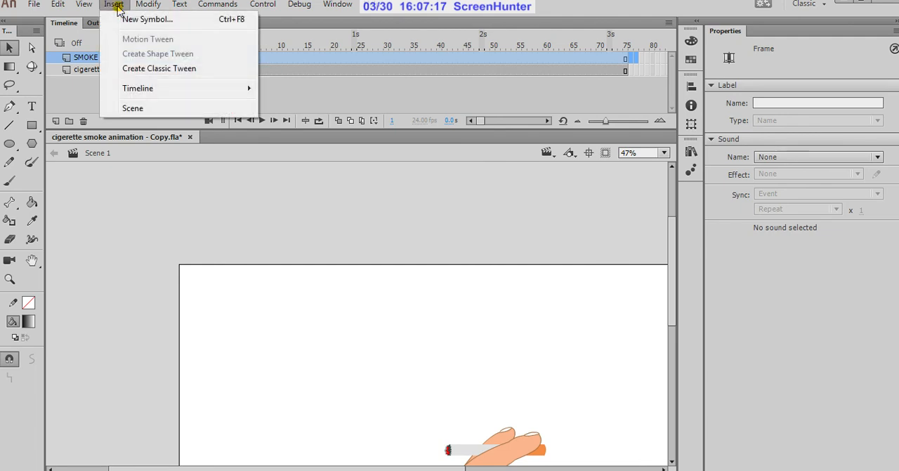
pyautogui.click(147, 20)
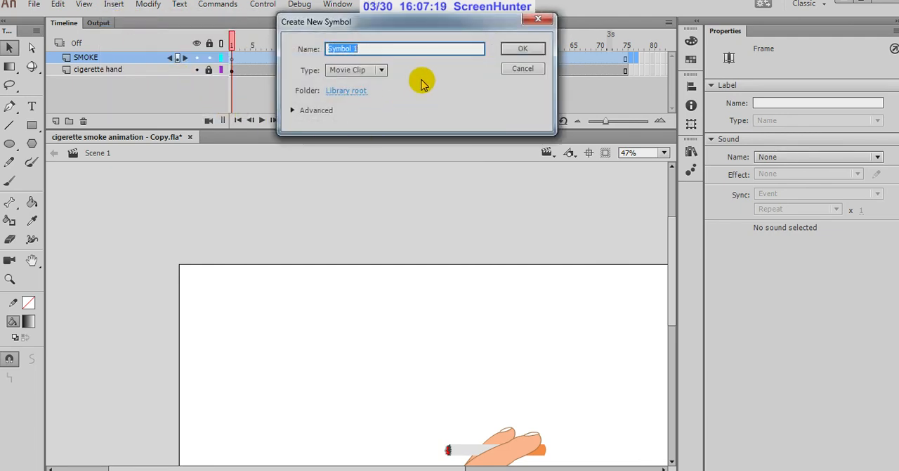
pyautogui.moveTo(509, 51)
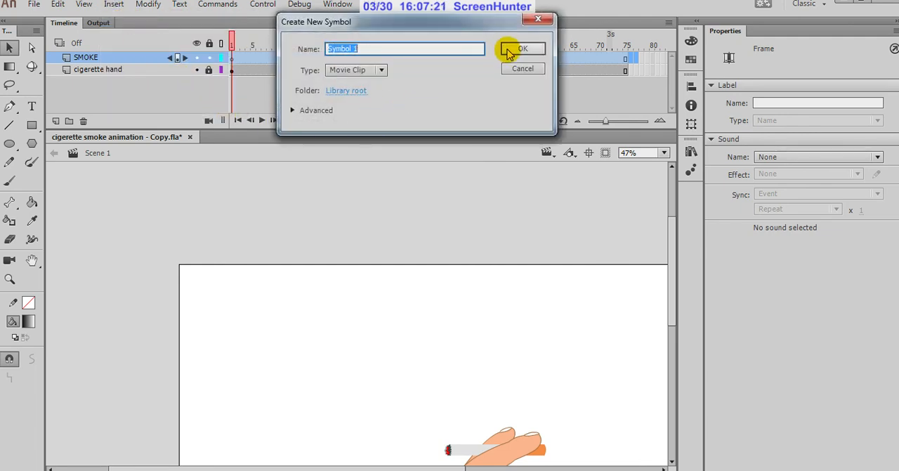
pyautogui.click(522, 48)
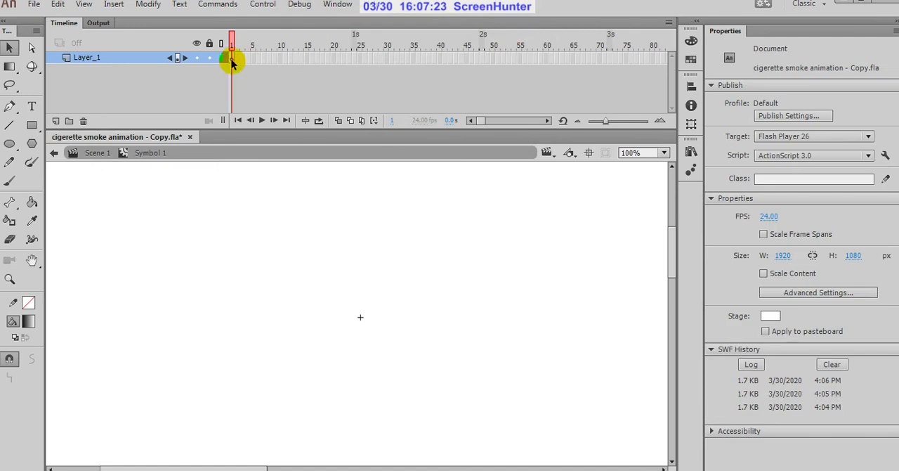
pyautogui.rightClick(232, 59)
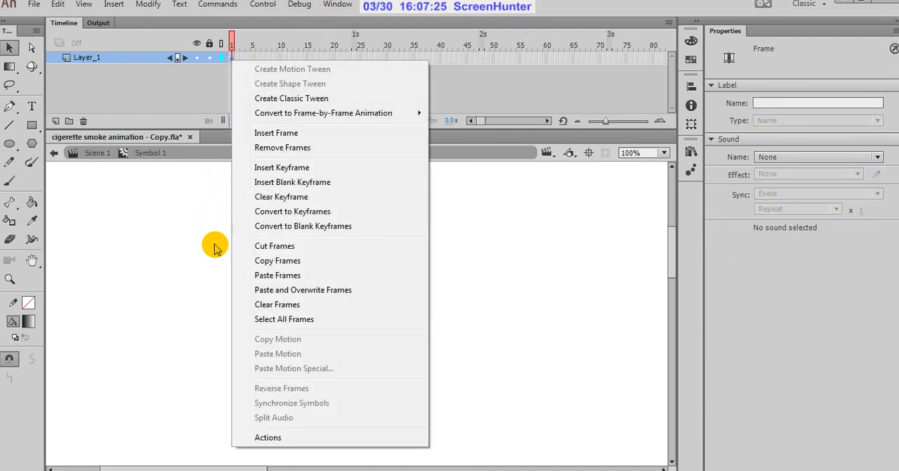
pyautogui.click(207, 199)
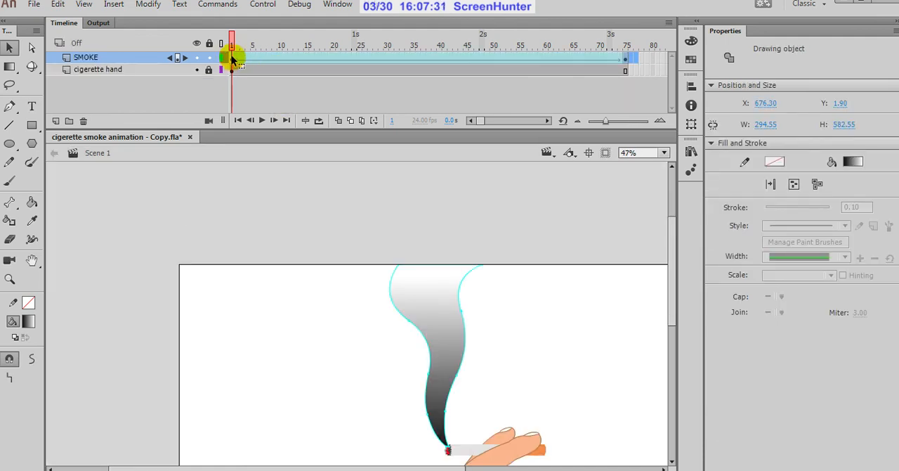
# Step: Convert the SMOKE tween to a keyframe on every frame and cut all those keyframes
pyautogui.click(624, 64)
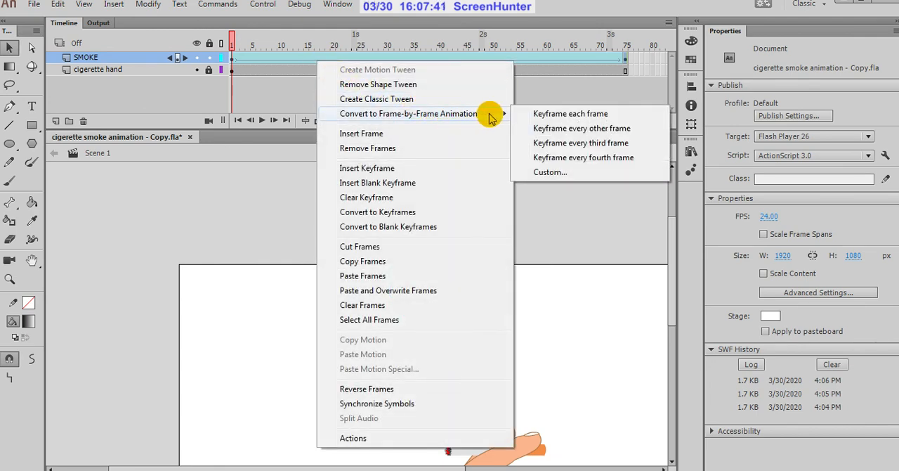
pyautogui.click(571, 113)
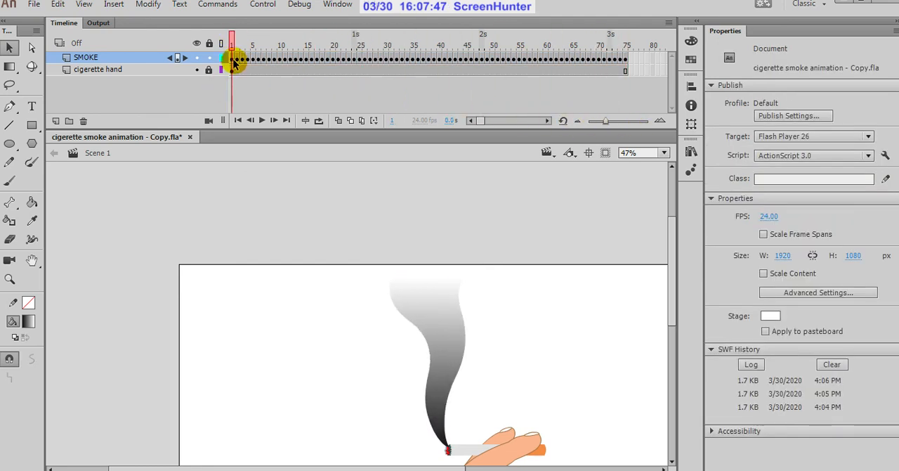
pyautogui.click(621, 58)
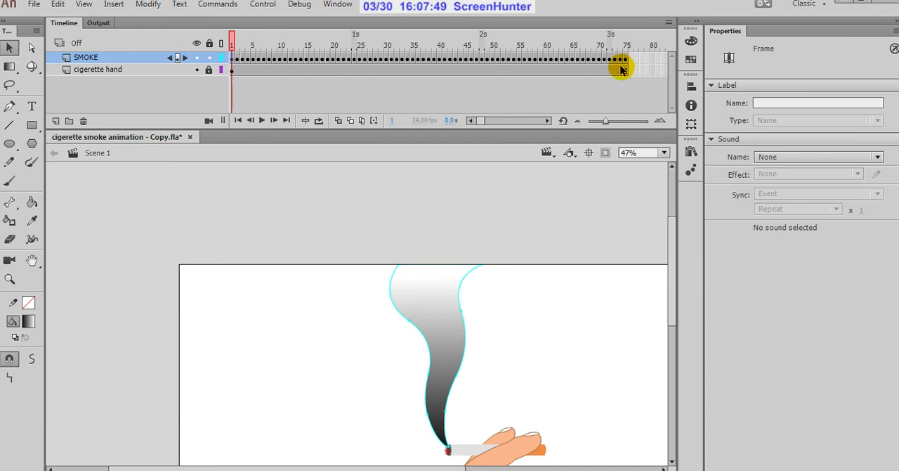
pyautogui.rightClick(589, 62)
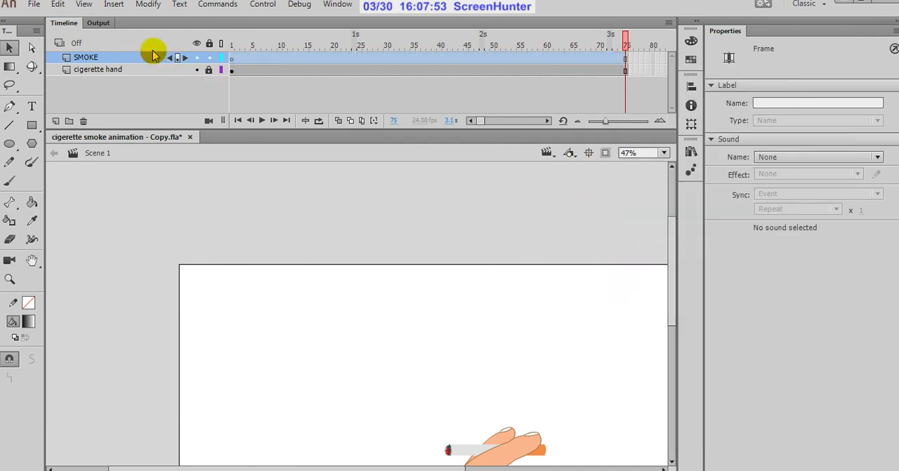
# Step: Create a new Movie Clip symbol (Symbol 1) and paste the smoke frames into it
pyautogui.click(114, 6)
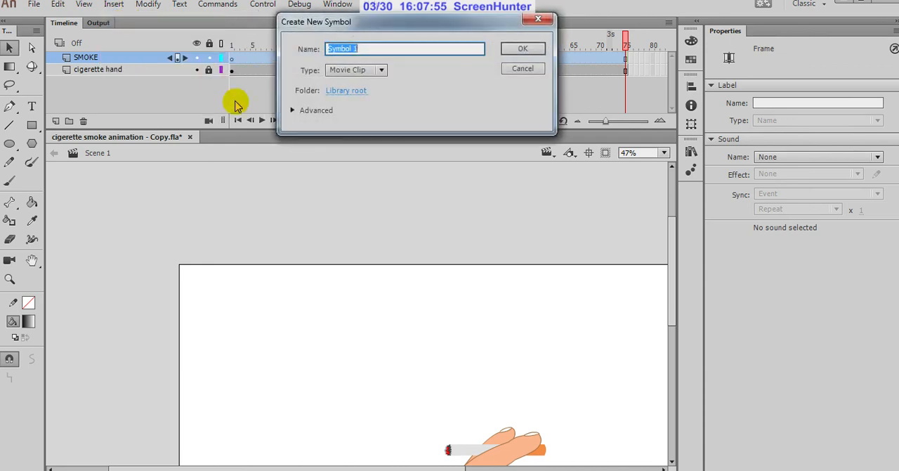
pyautogui.click(523, 48)
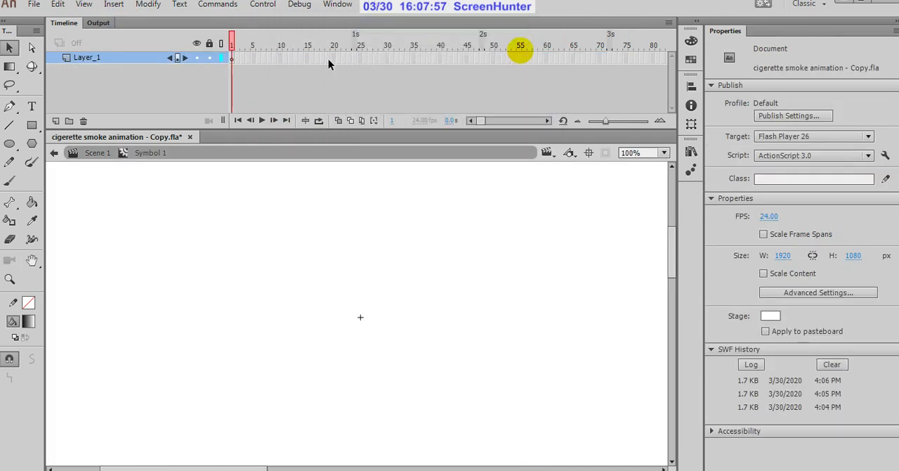
pyautogui.rightClick(232, 57)
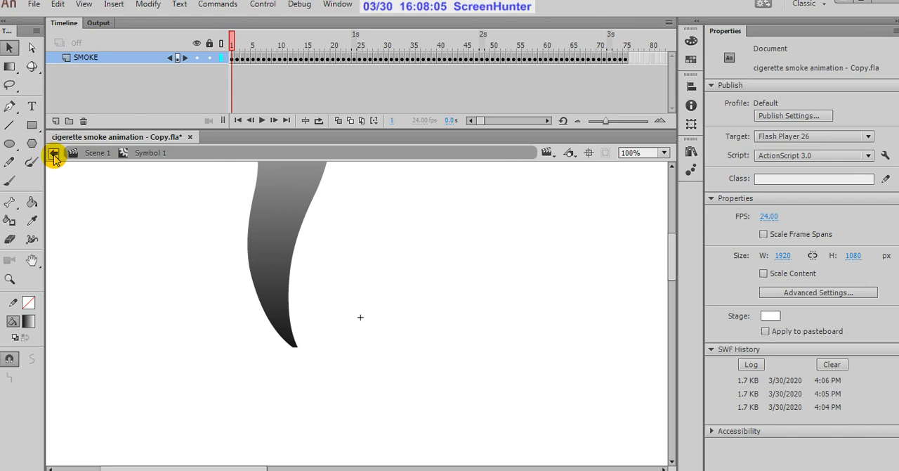
# Step: Drop Symbol 1 at the cigarette tip in Scene 1 and lower its Alpha colour effect
pyautogui.click(55, 153)
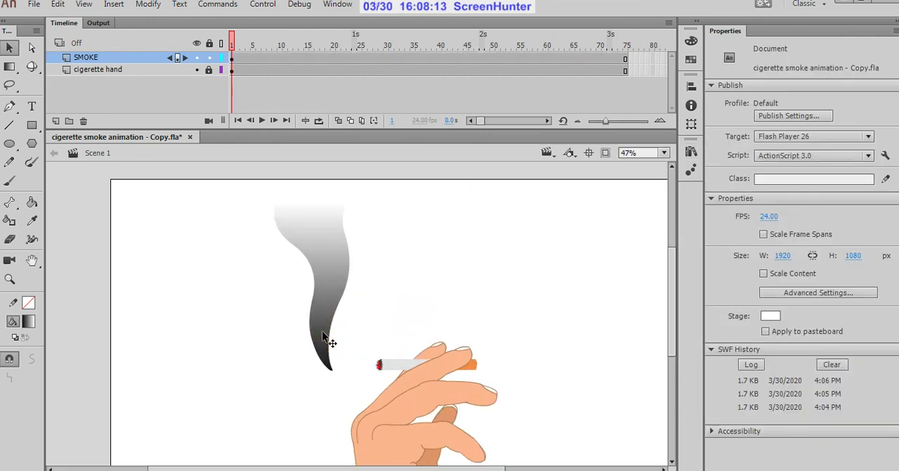
pyautogui.click(323, 338)
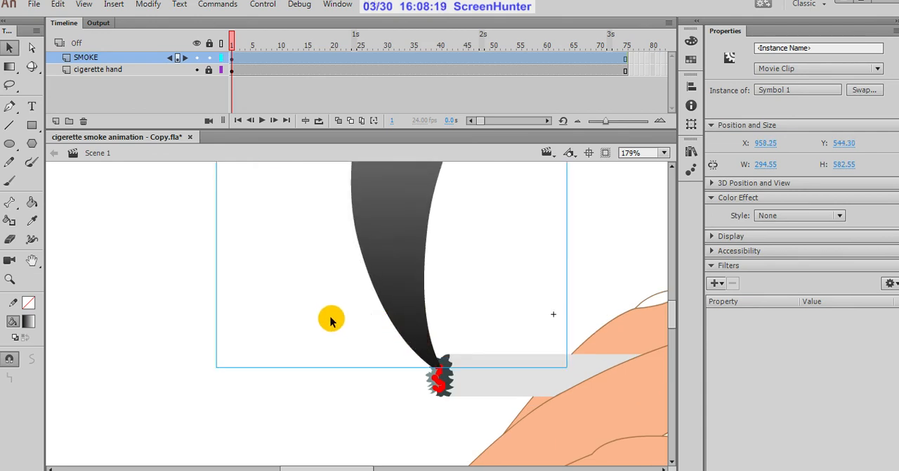
pyautogui.click(231, 58)
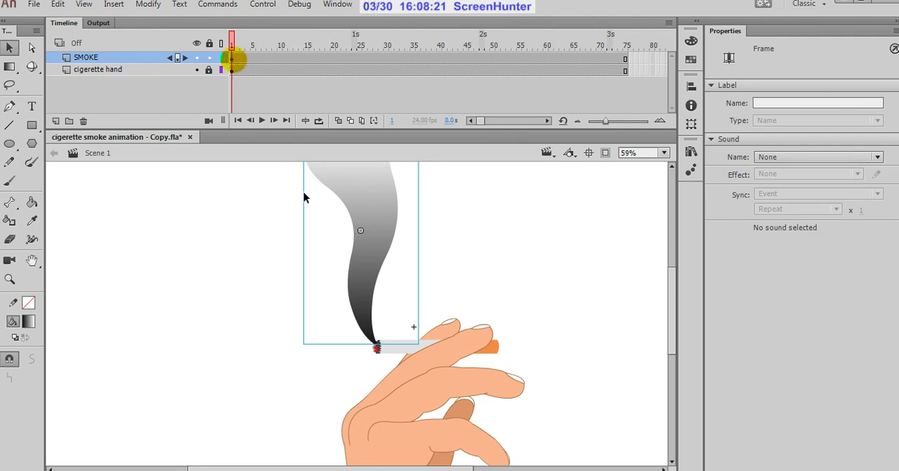
pyautogui.click(359, 280)
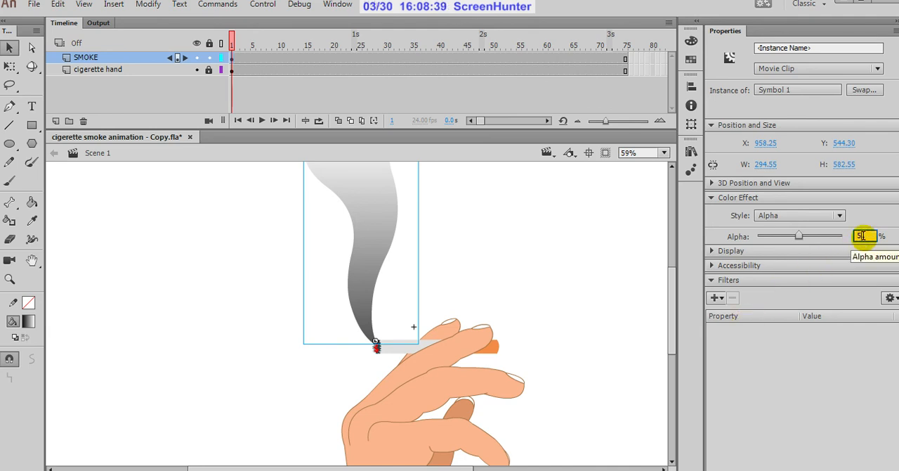
pyautogui.click(570, 269)
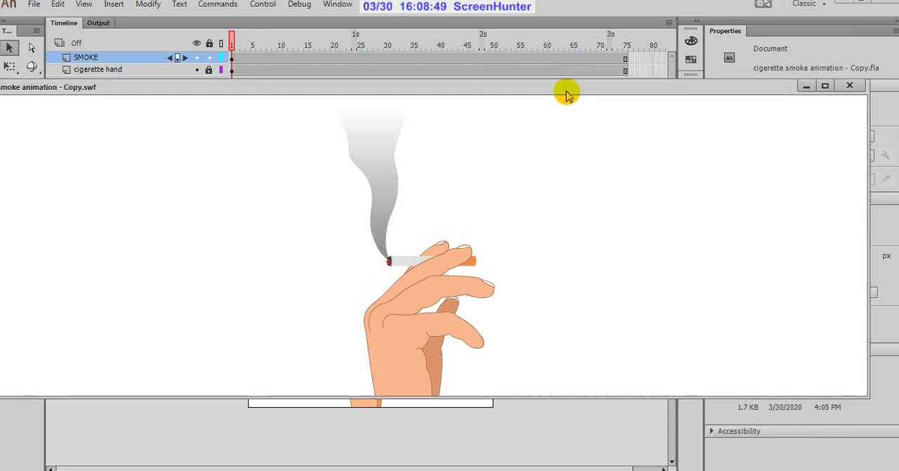
pyautogui.moveTo(811, 101)
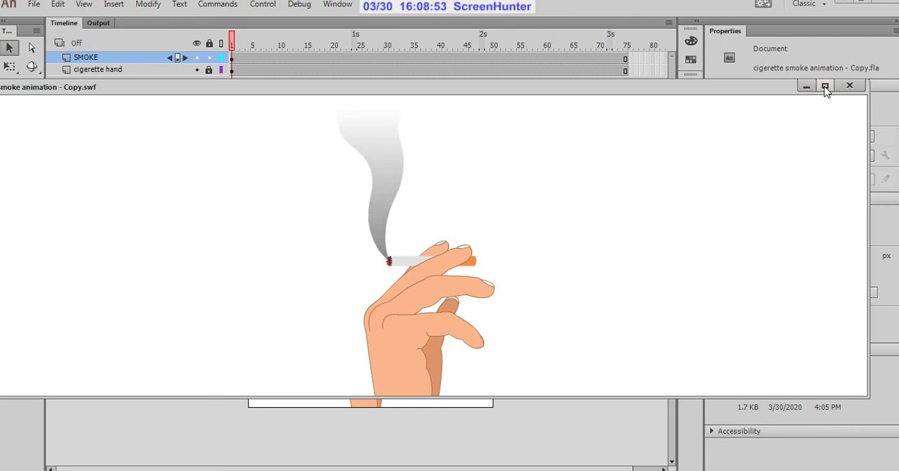
pyautogui.click(825, 86)
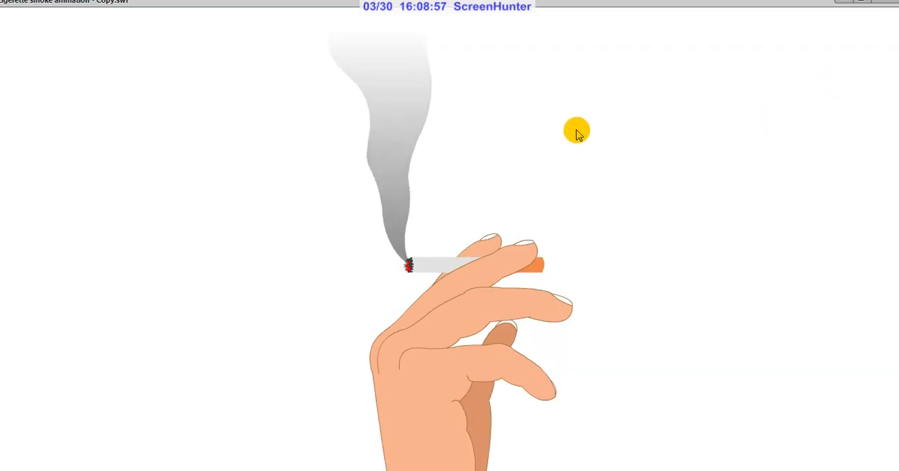
pyautogui.moveTo(705, 20)
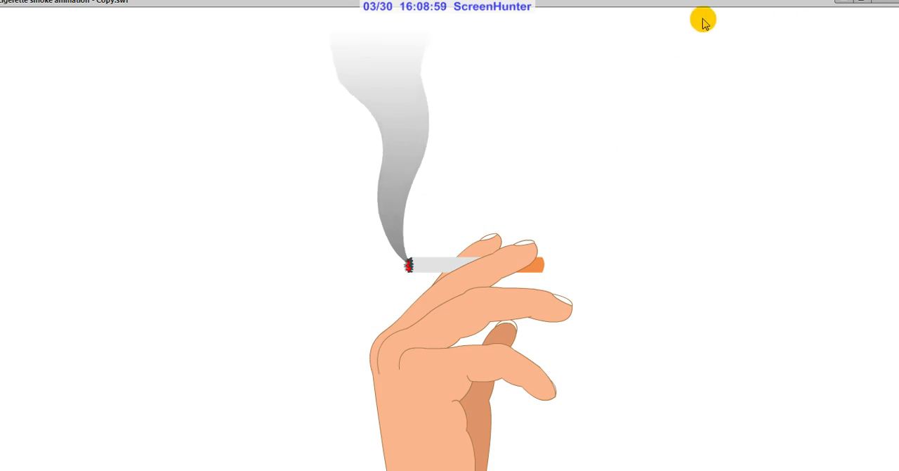
pyautogui.moveTo(666, 90)
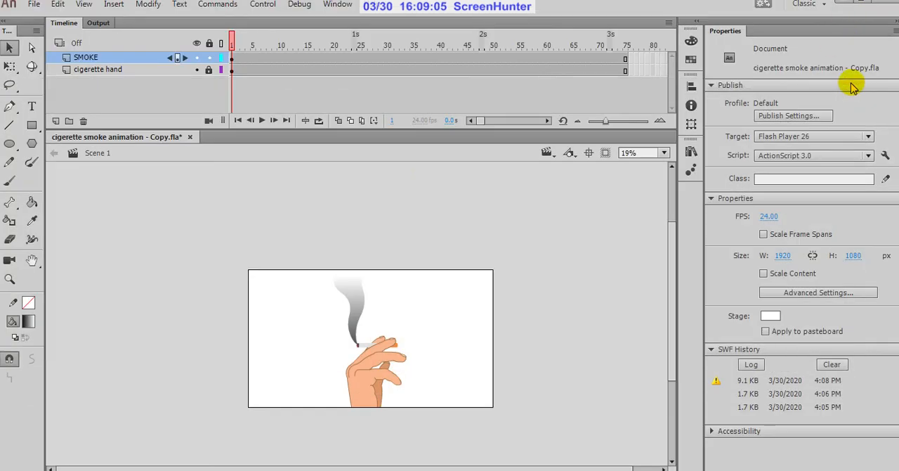
# Step: Set the stage colour to black and test the smoke against the dark background
pyautogui.click(770, 315)
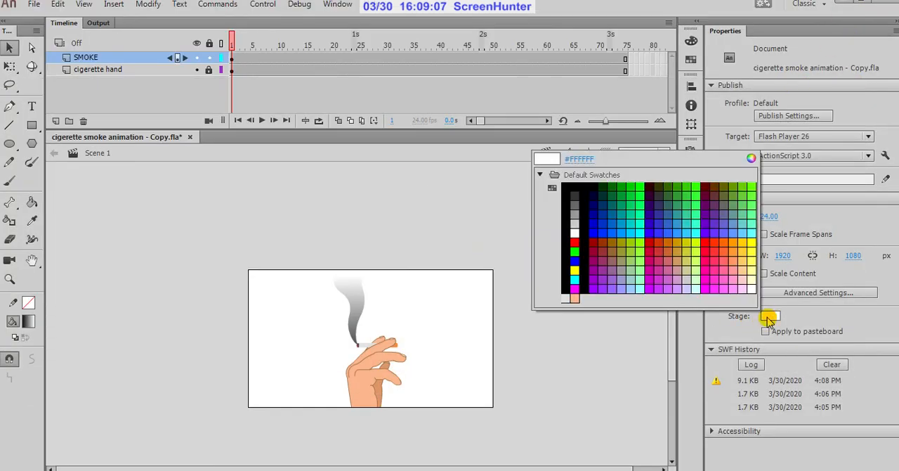
pyautogui.click(573, 198)
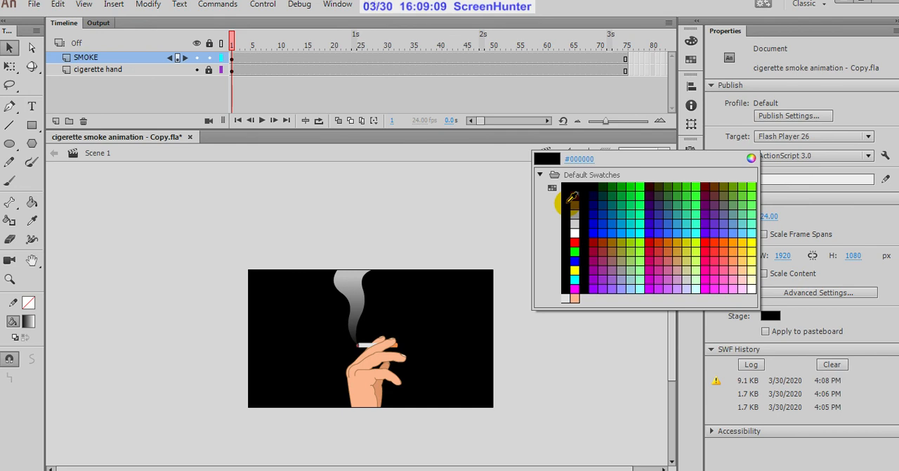
pyautogui.moveTo(556, 239)
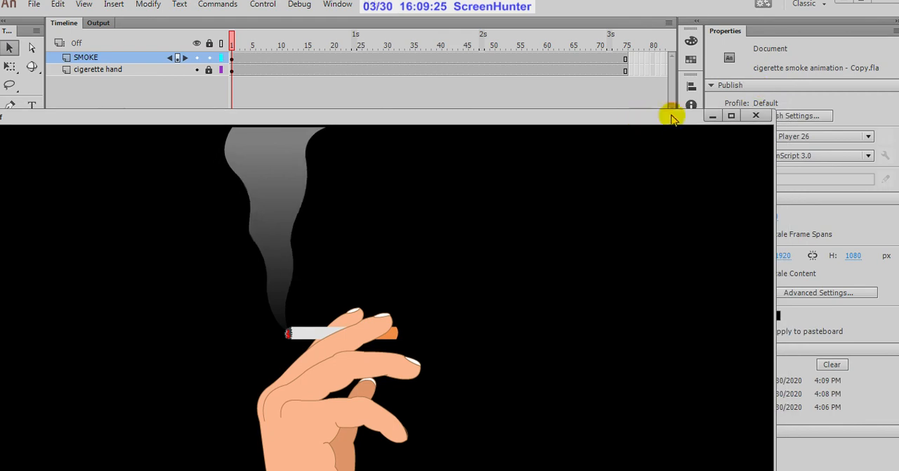
pyautogui.moveTo(756, 115)
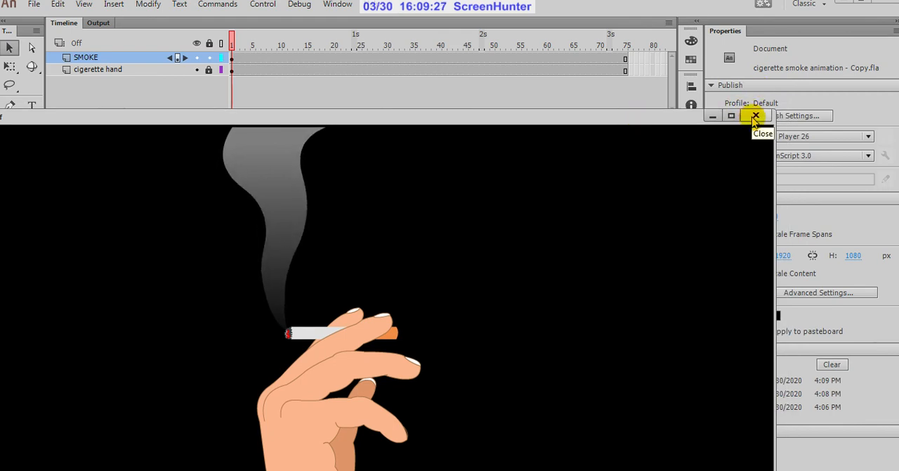
pyautogui.click(756, 116)
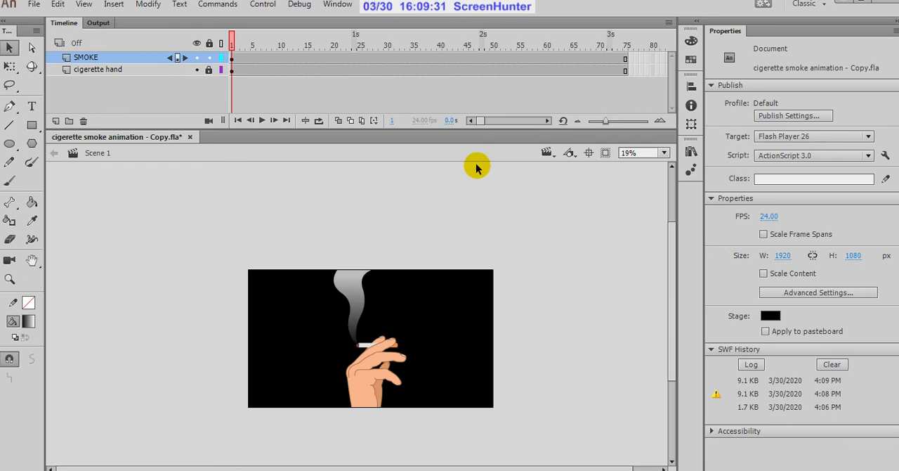
pyautogui.moveTo(306, 348)
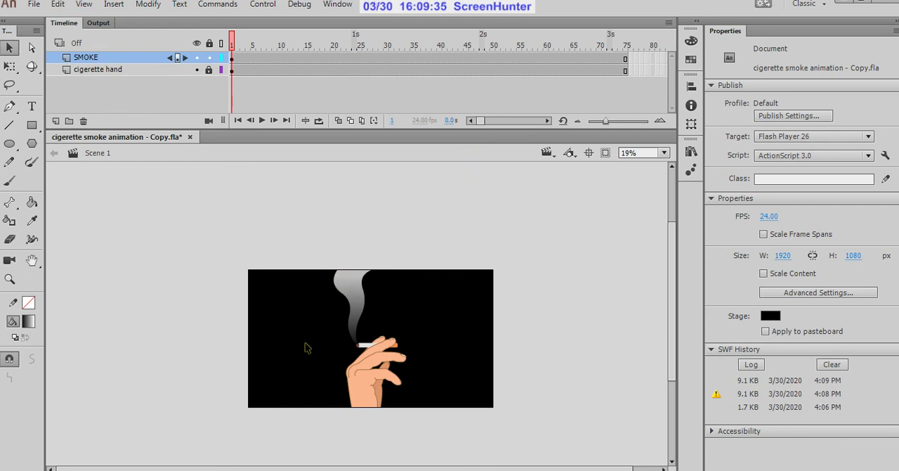